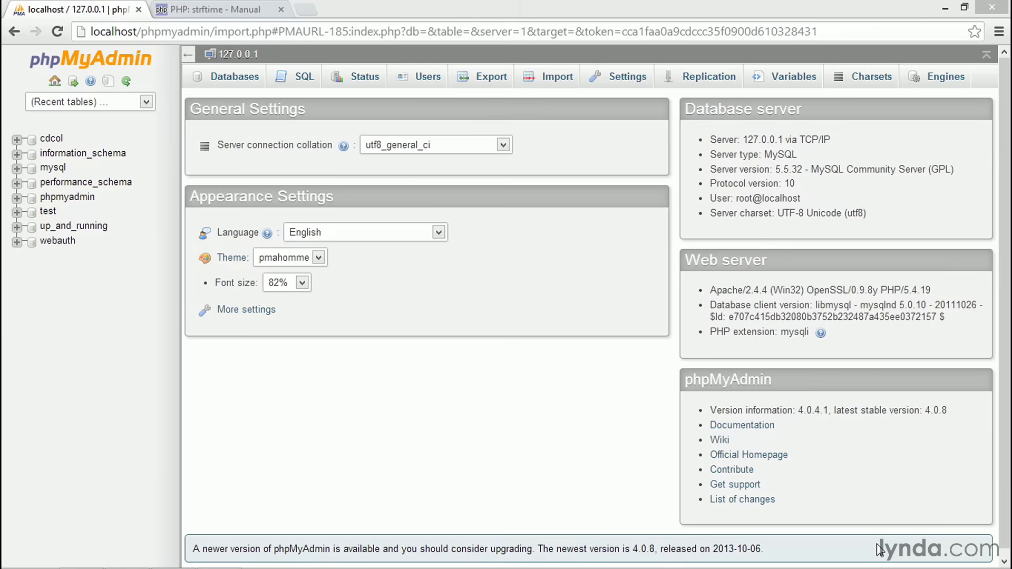
mouse_move(846, 544)
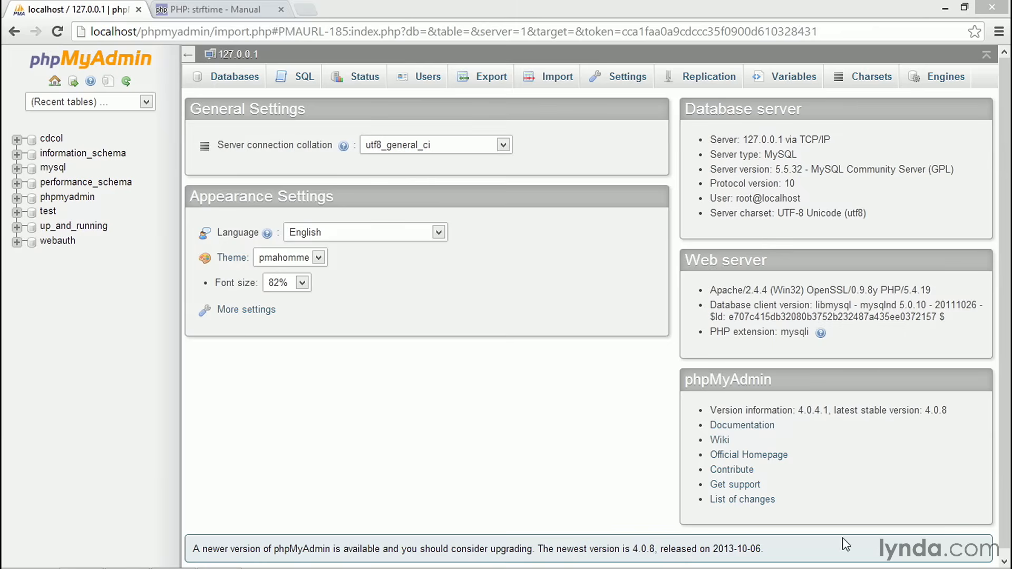
mouse_move(95, 231)
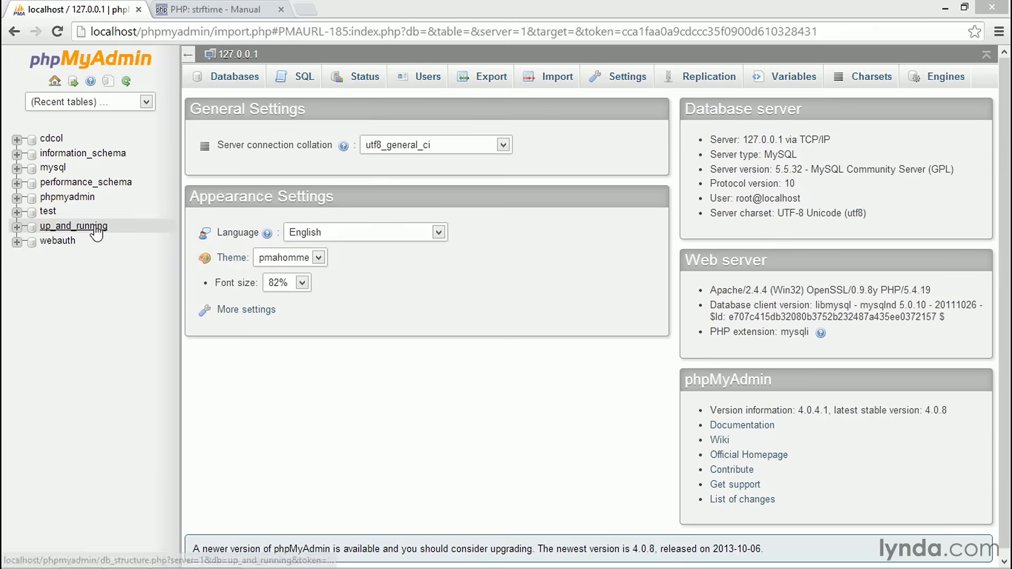
Step: Open the up_and_running database from the navigation tree to list its cars and makes tables
left_click(73, 226)
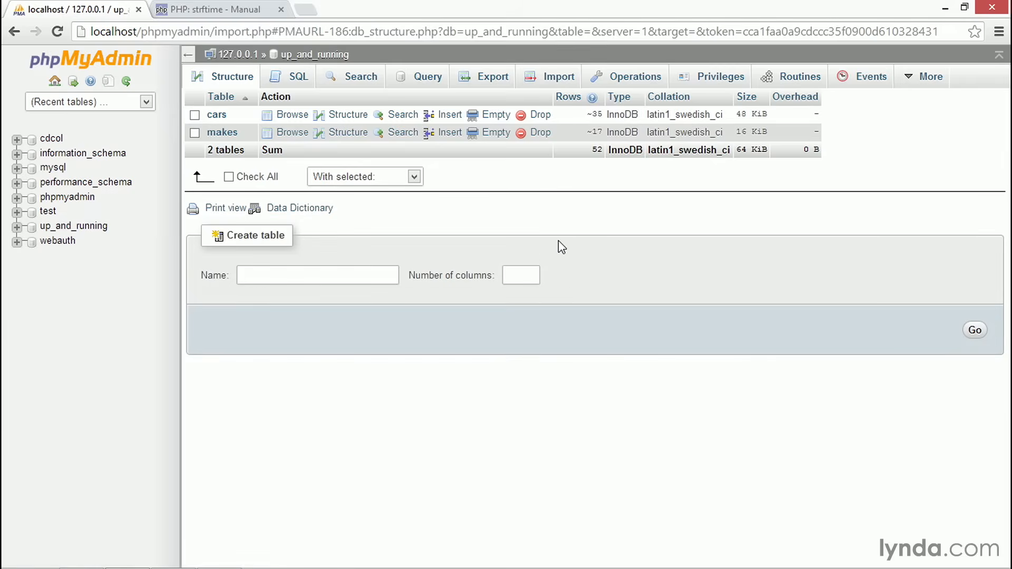
mouse_move(633, 181)
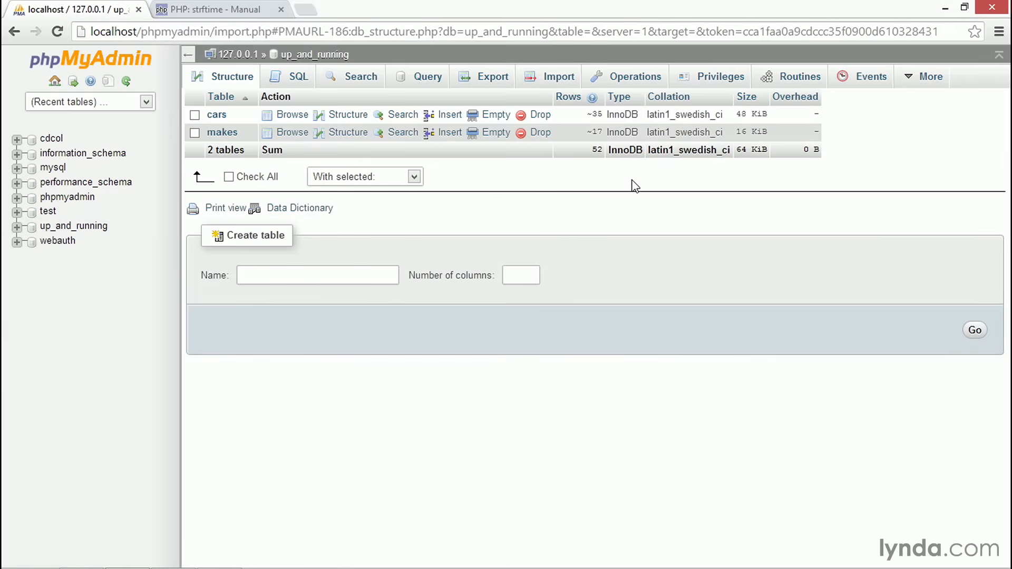
mouse_move(650, 277)
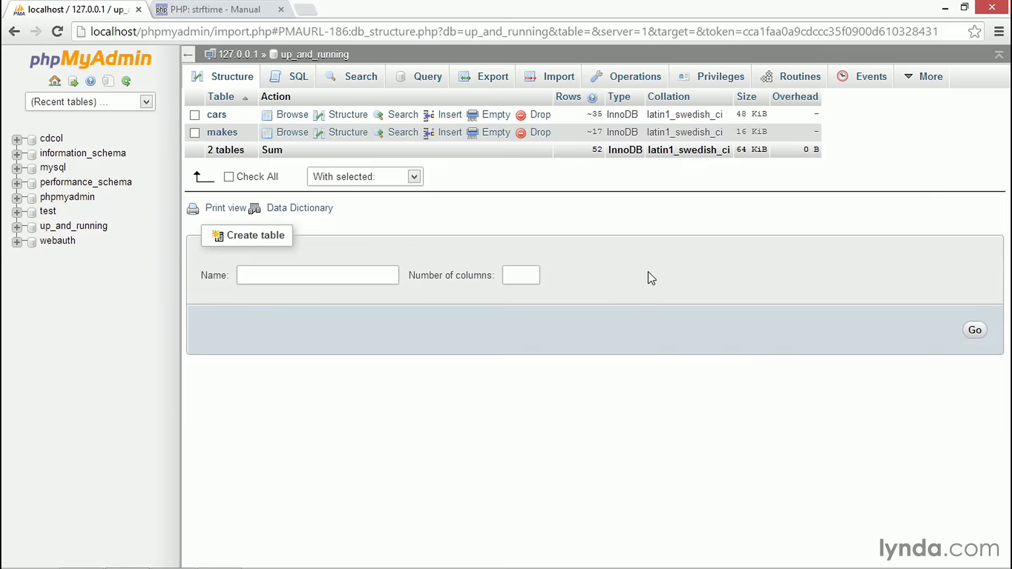
mouse_move(648, 267)
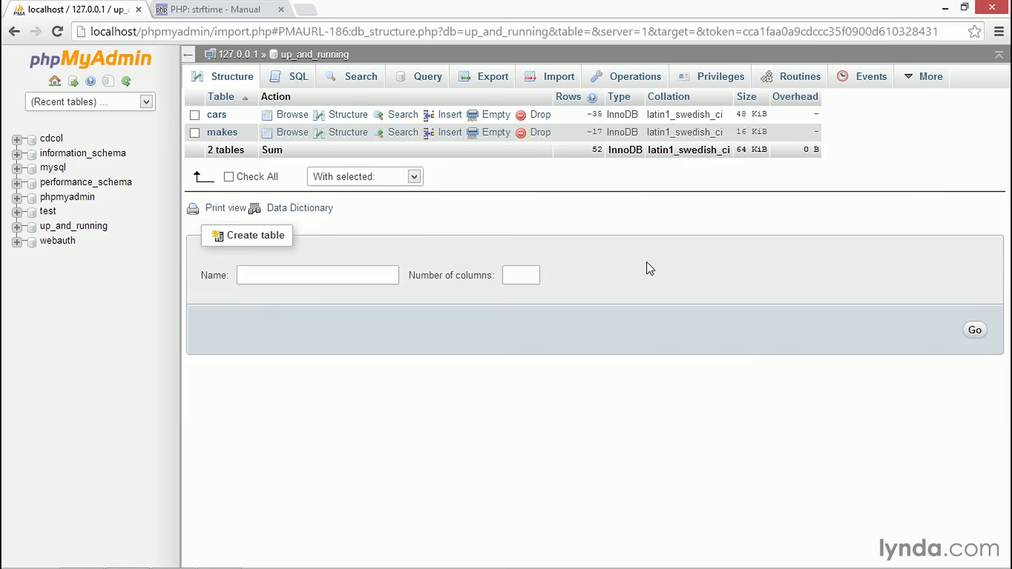
mouse_move(461, 166)
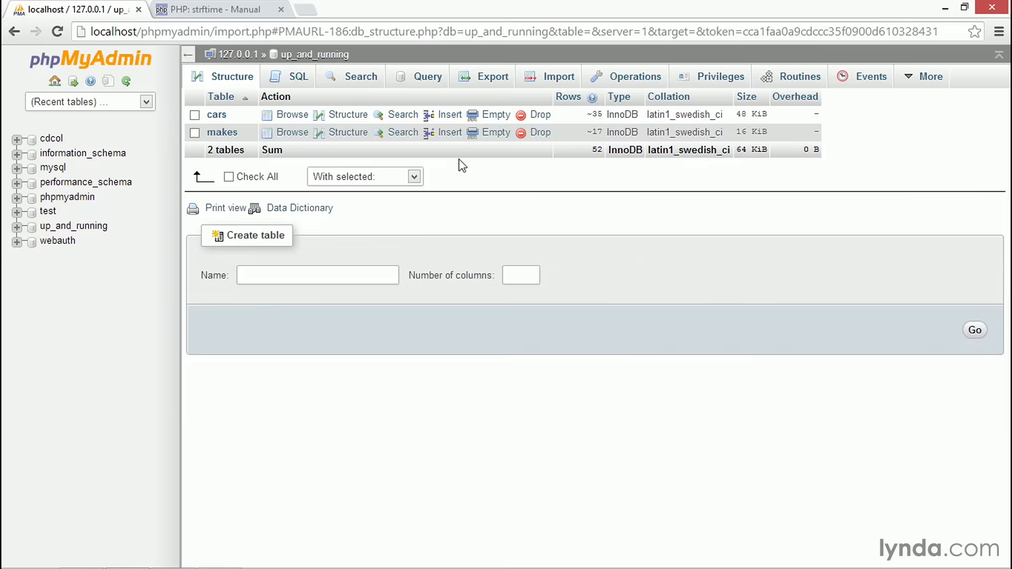
mouse_move(348, 138)
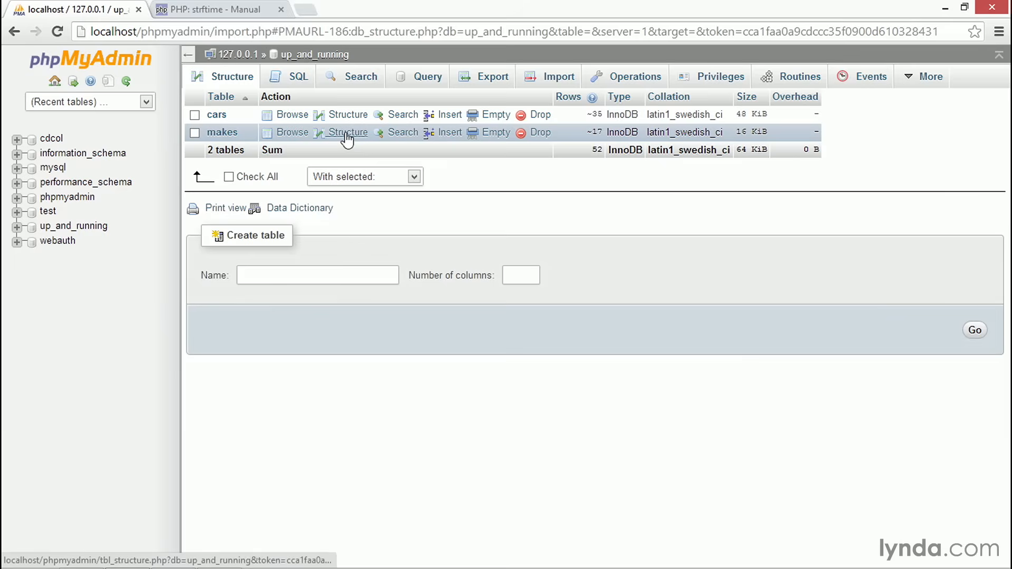
left_click(348, 132)
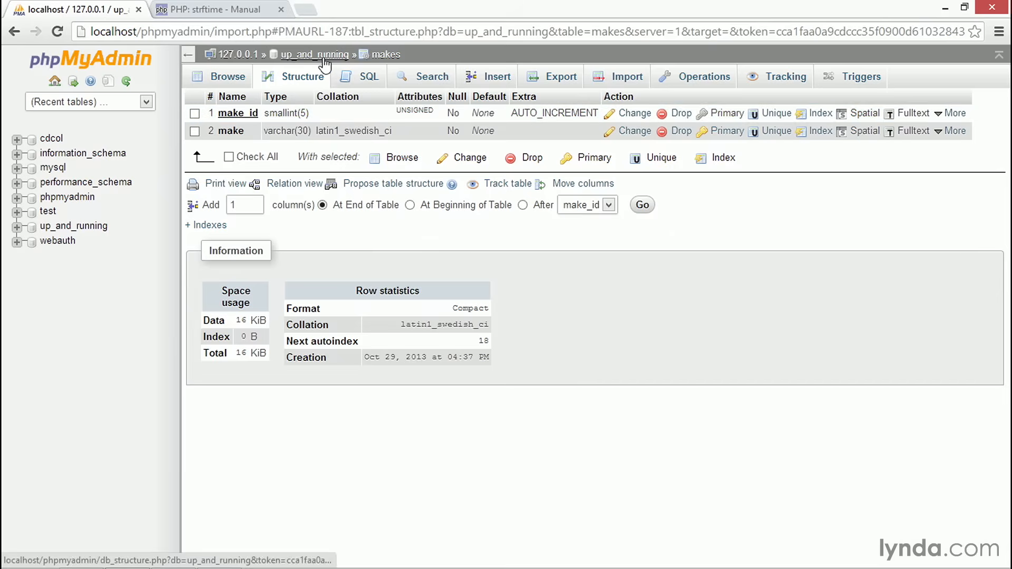
left_click(314, 54)
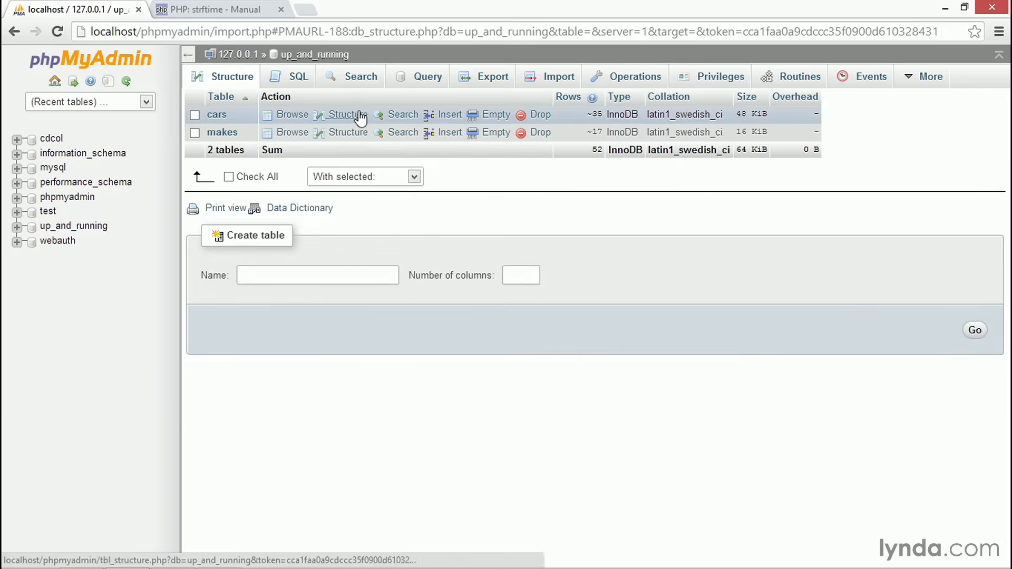
Step: Show the cars table structure with its seven columns, car_id through description
left_click(342, 115)
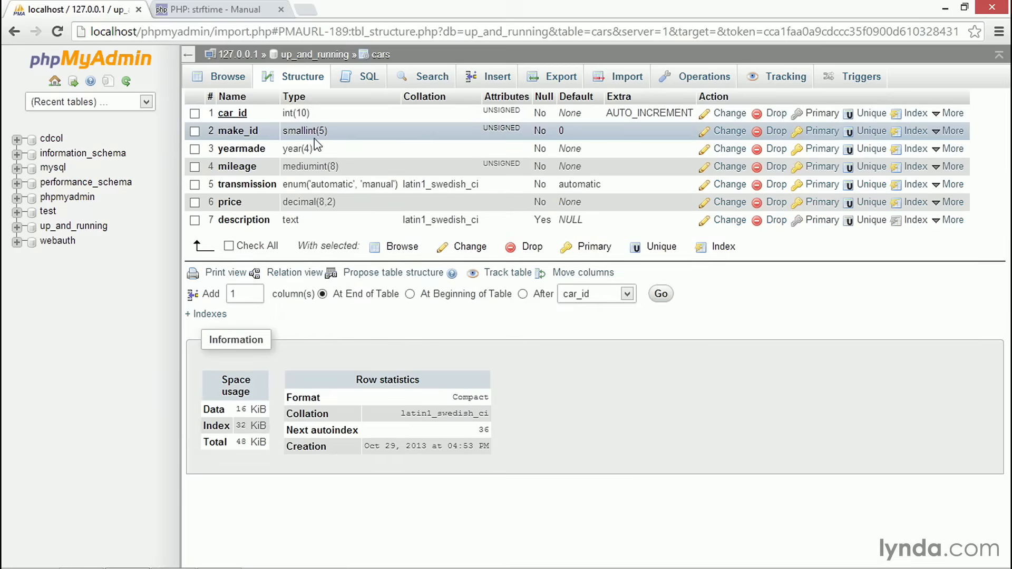
mouse_move(343, 149)
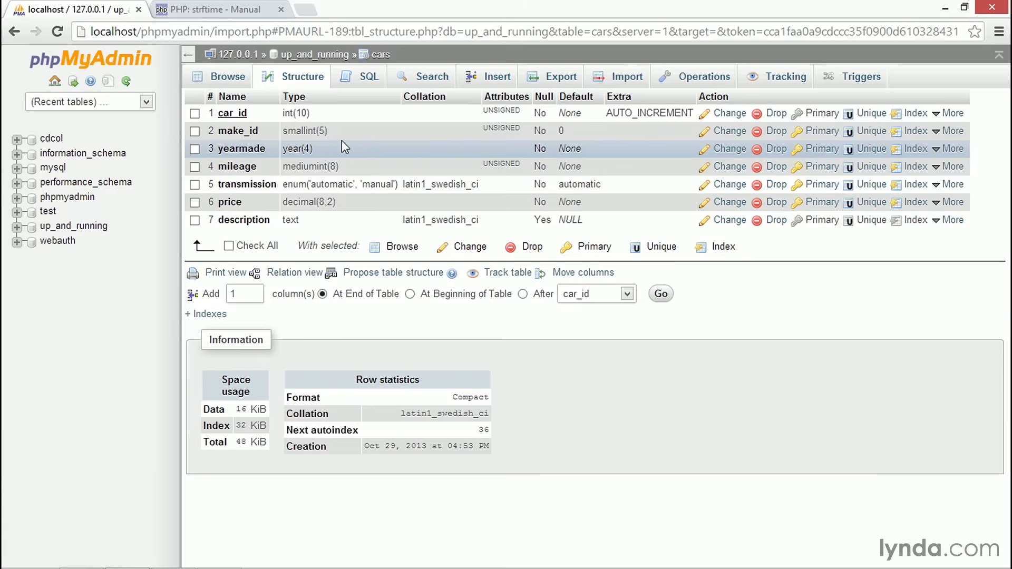
mouse_move(206, 314)
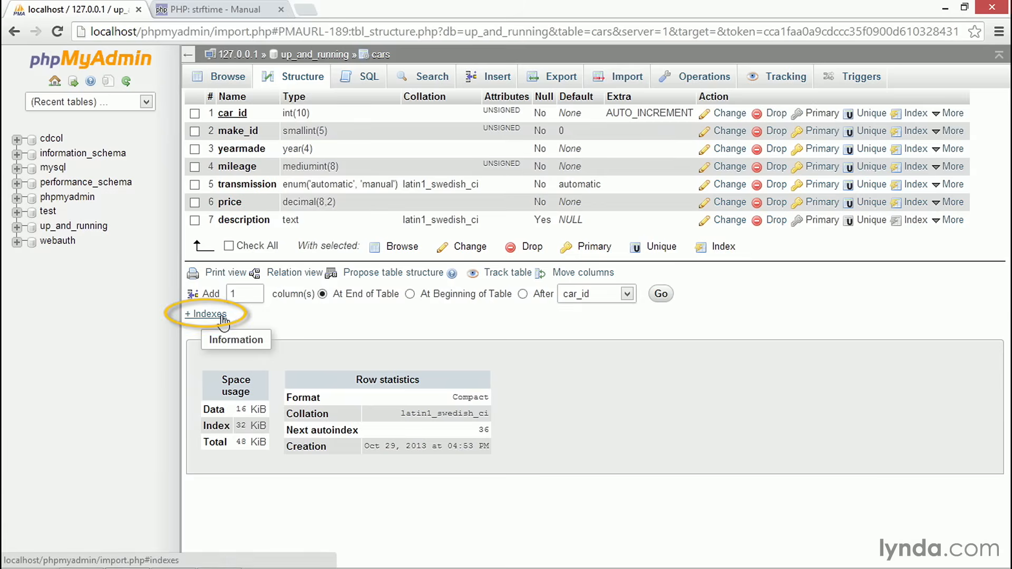
Step: Expand the cars indexes panel showing PRIMARY on car_id, yearmade and make_id
left_click(206, 313)
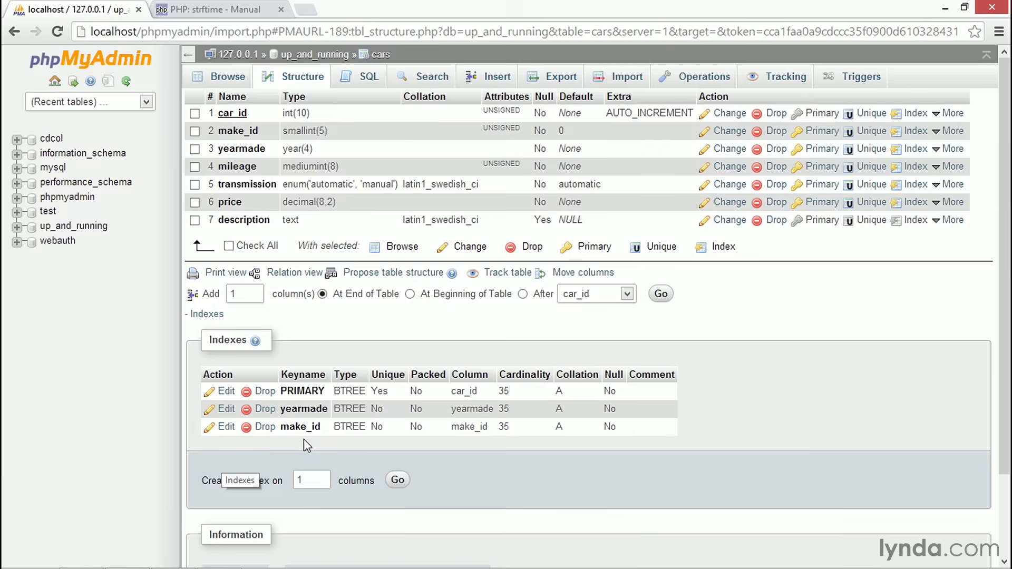
mouse_move(381, 447)
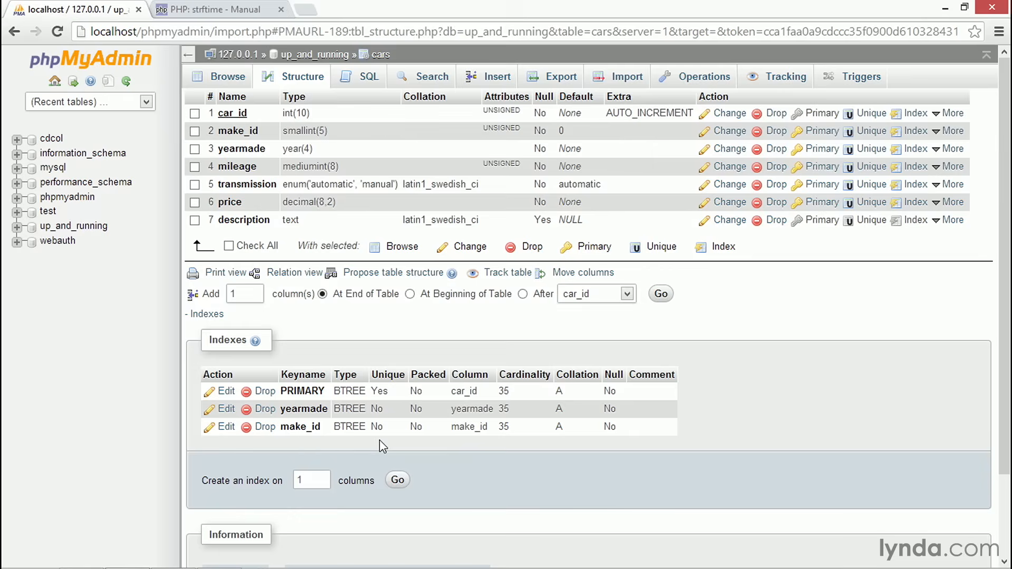
mouse_move(430, 163)
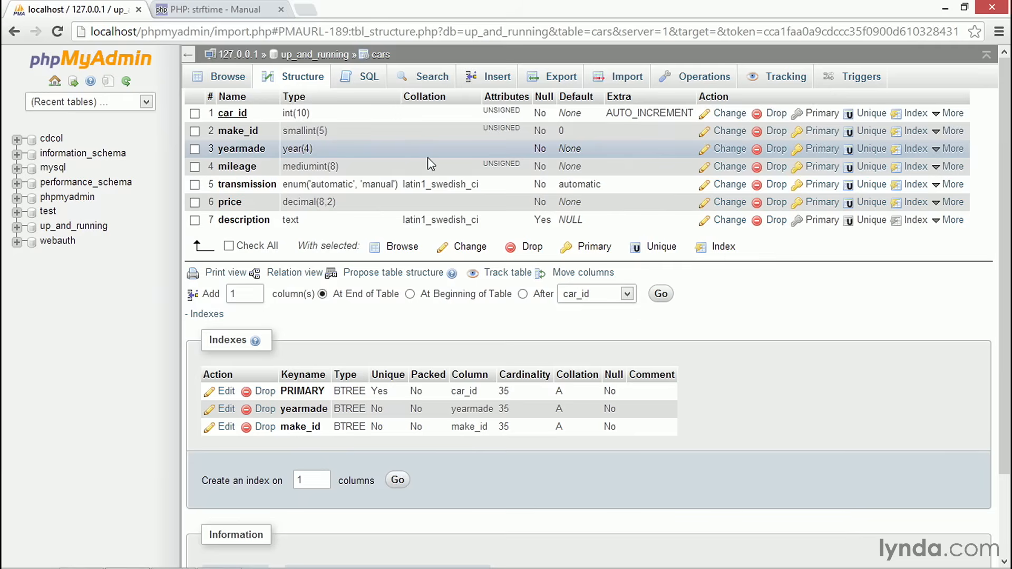
mouse_move(911, 153)
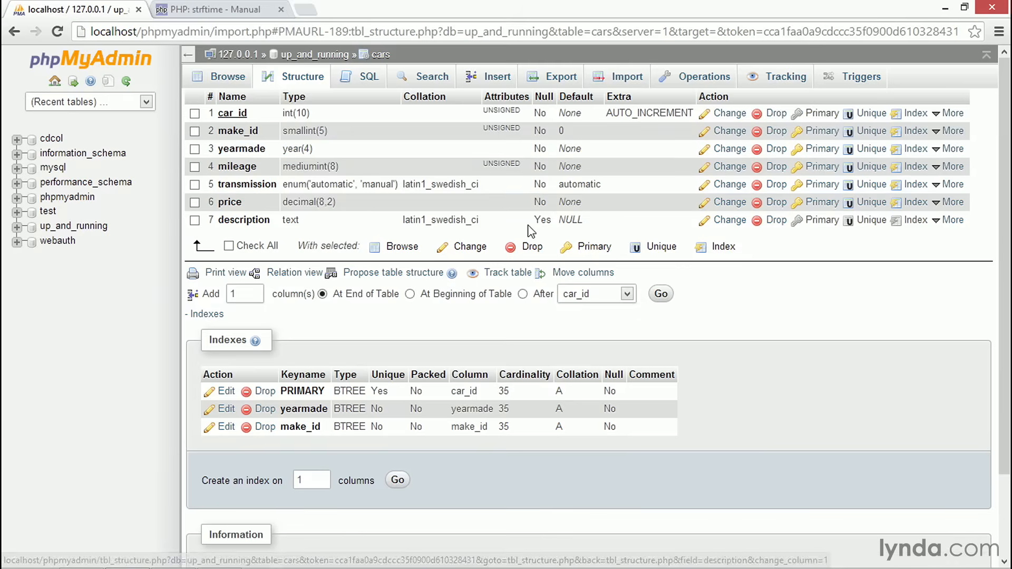
mouse_move(361, 270)
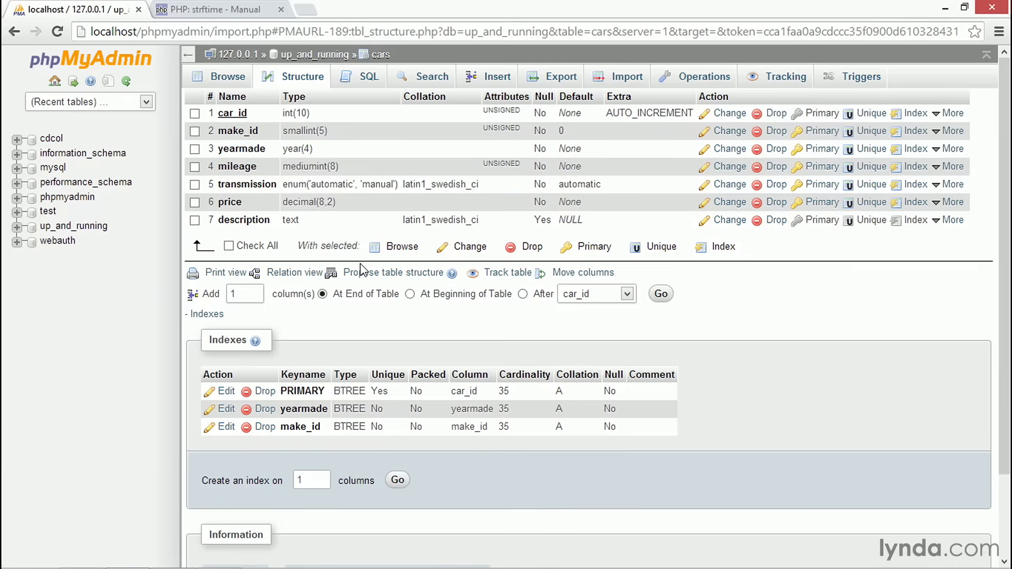
mouse_move(294, 277)
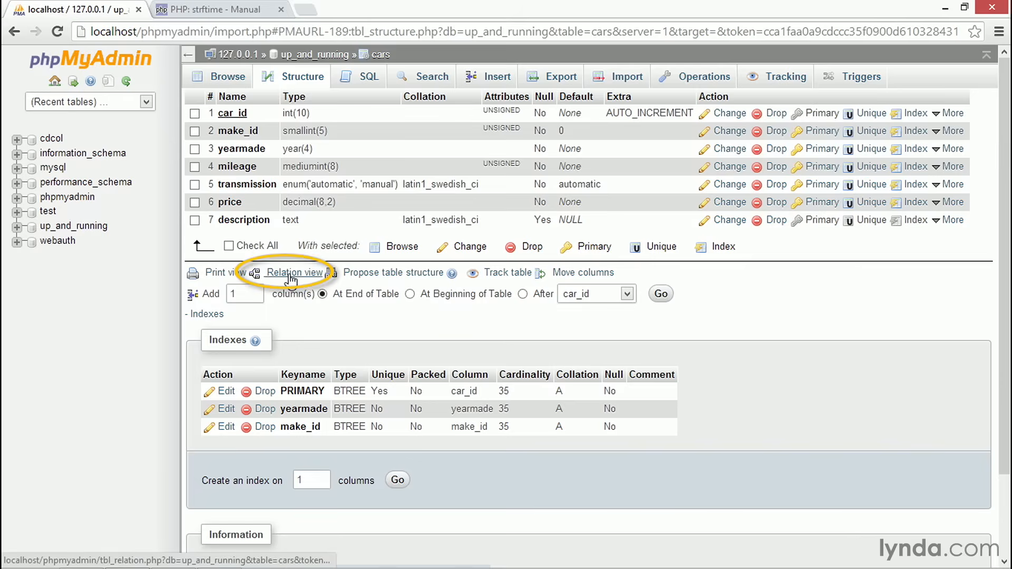
Step: In Relation view, point make_id's internal relation and foreign key constraint to makes.make_id
left_click(293, 273)
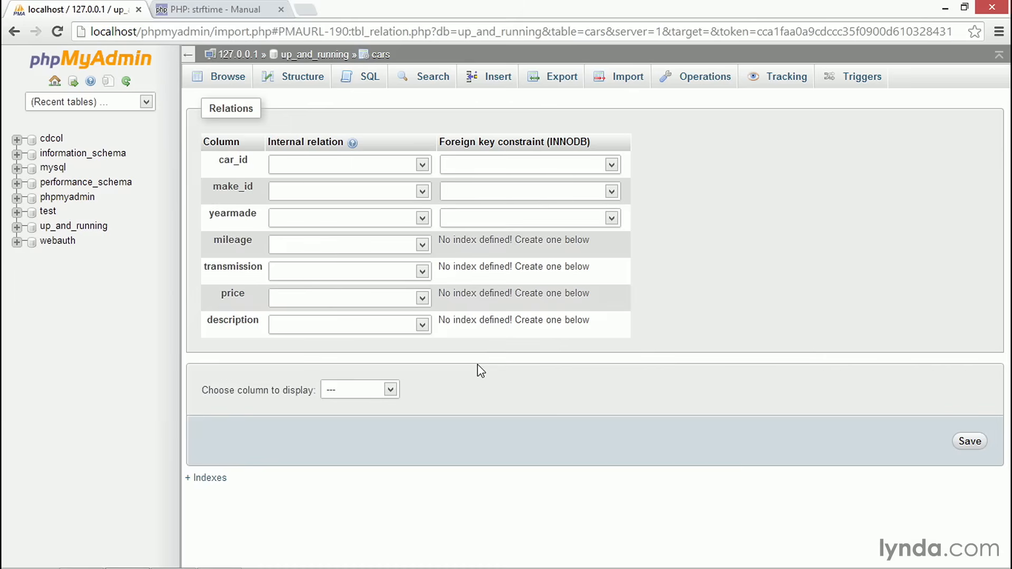
mouse_move(459, 354)
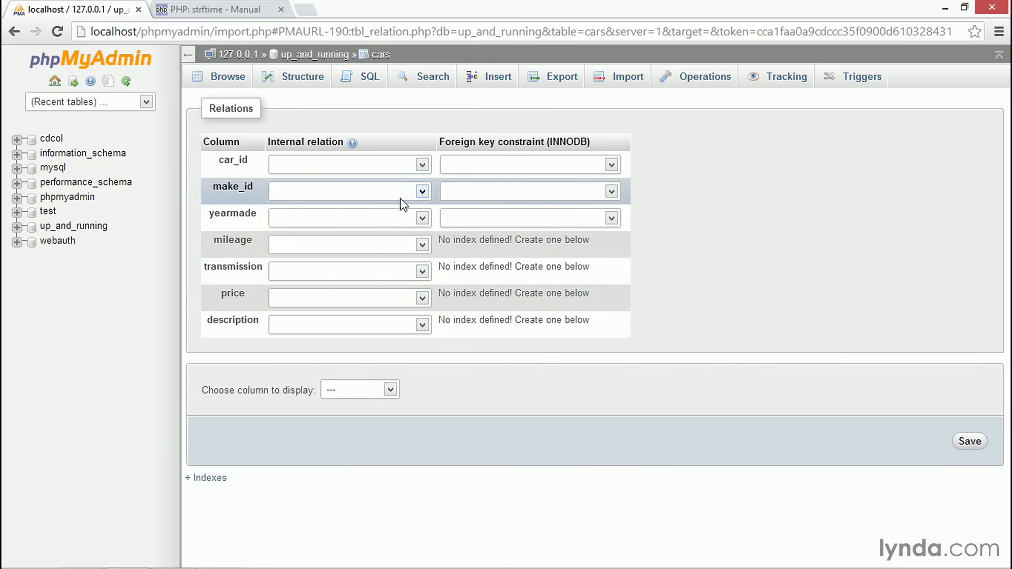
left_click(422, 191)
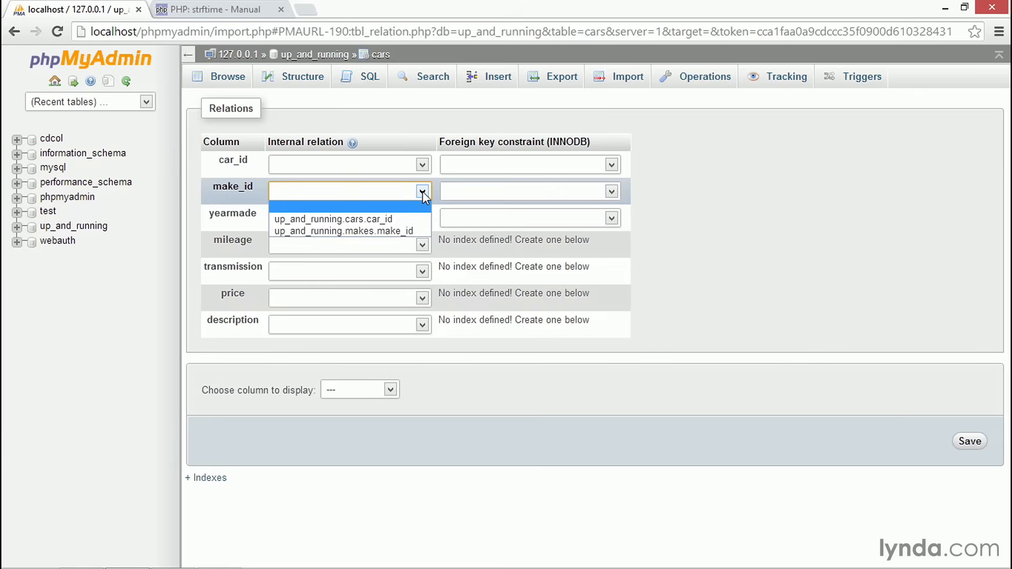
mouse_move(358, 239)
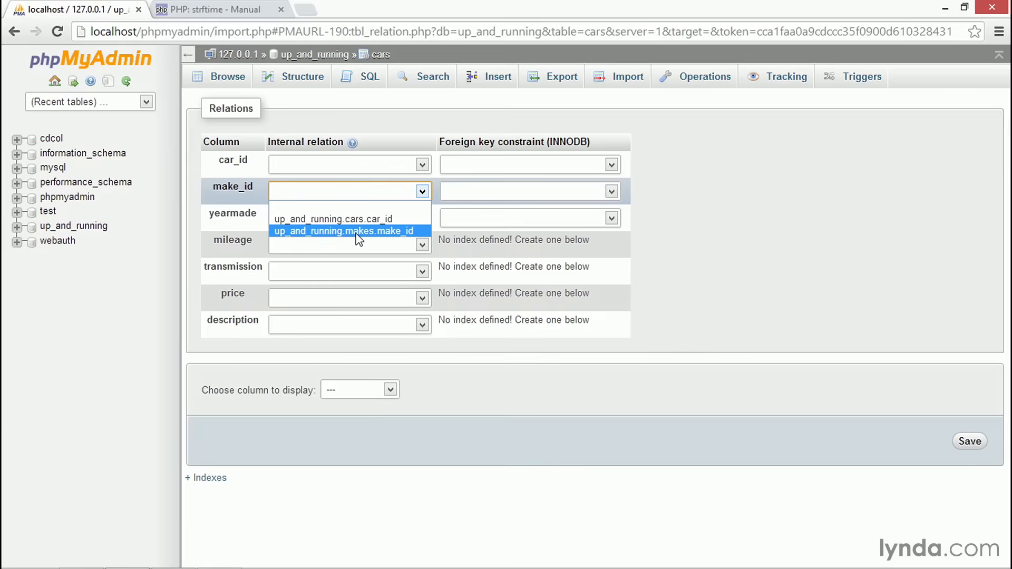
left_click(343, 231)
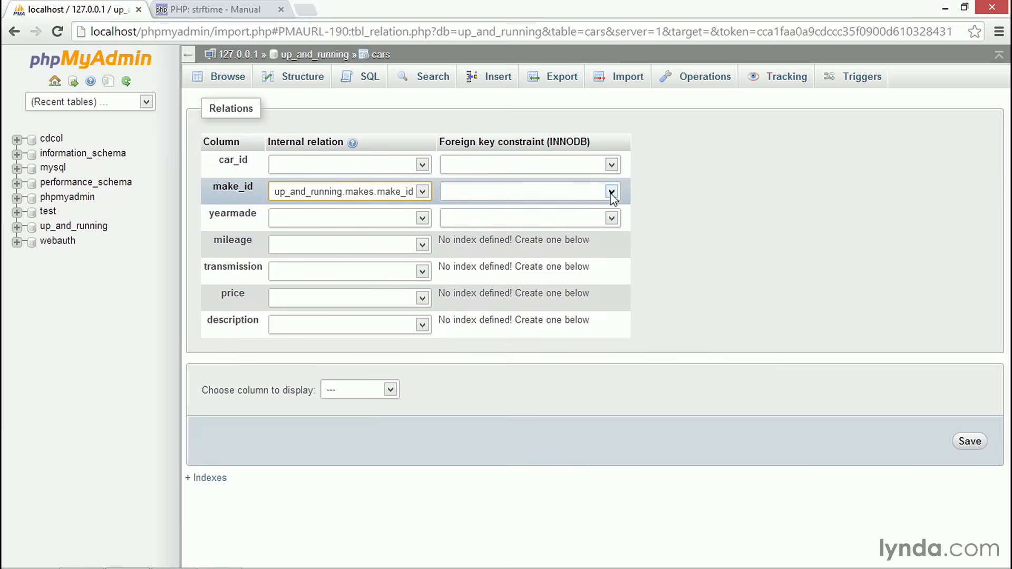
left_click(611, 191)
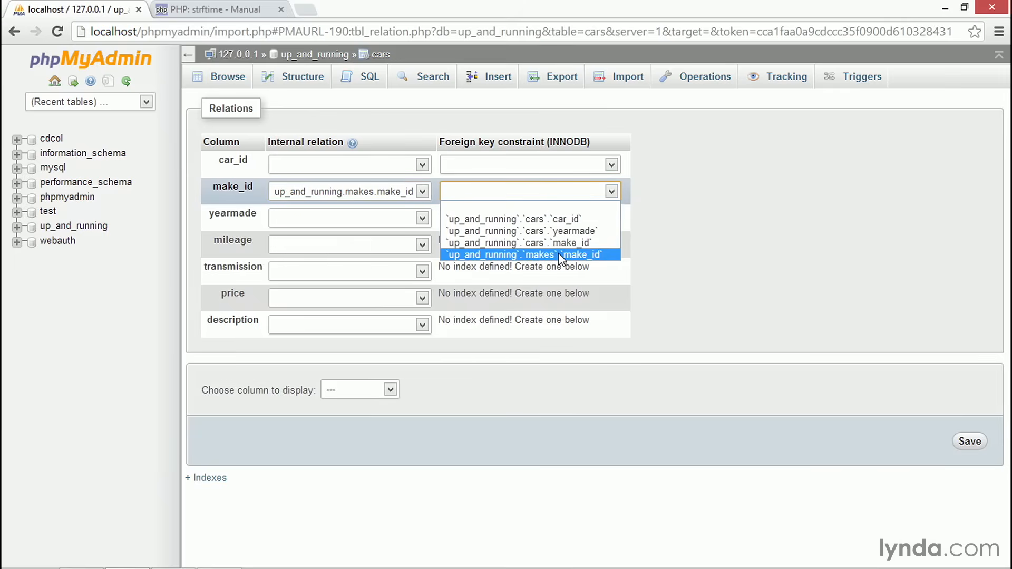
left_click(526, 255)
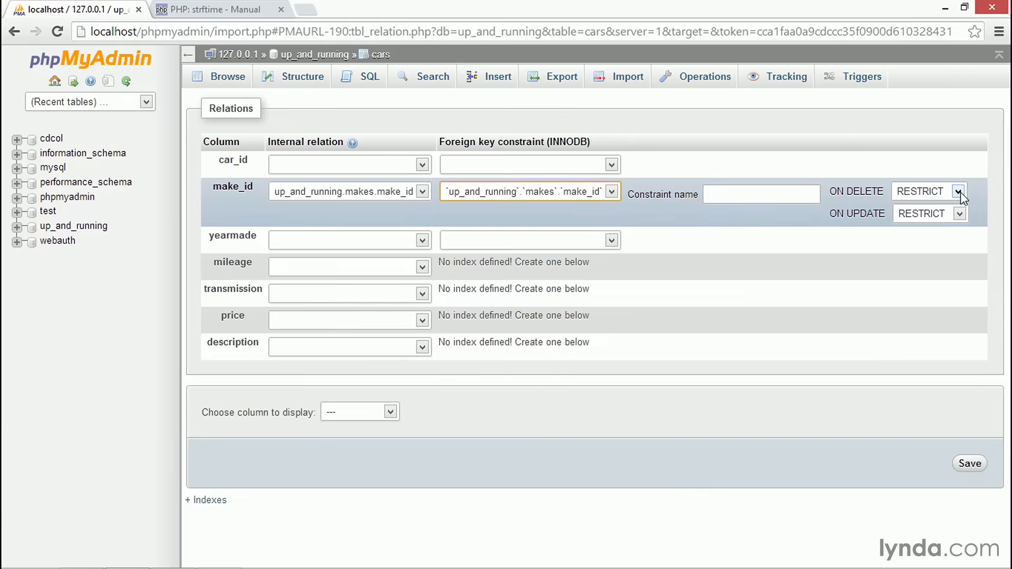
left_click(959, 191)
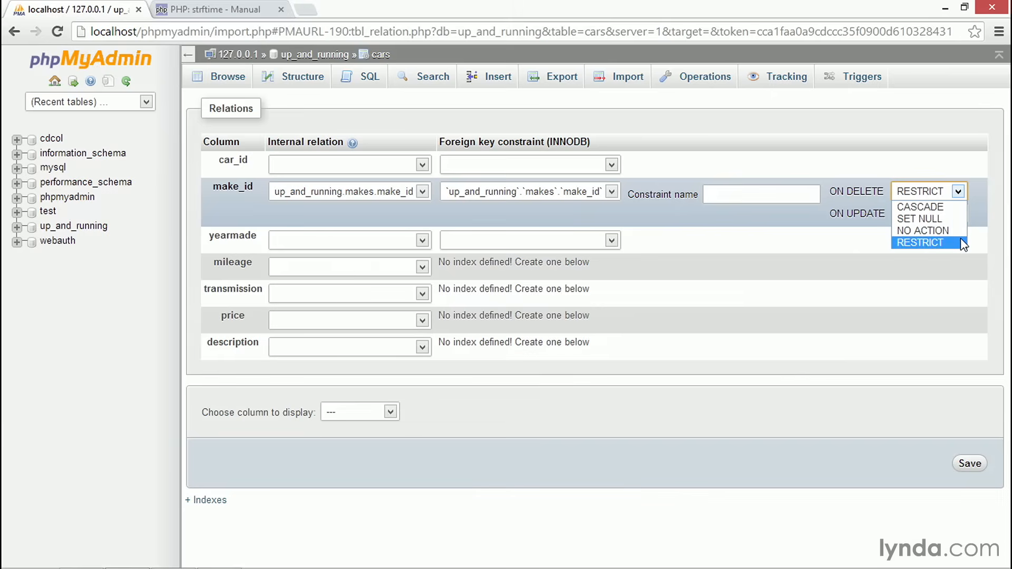
left_click(919, 243)
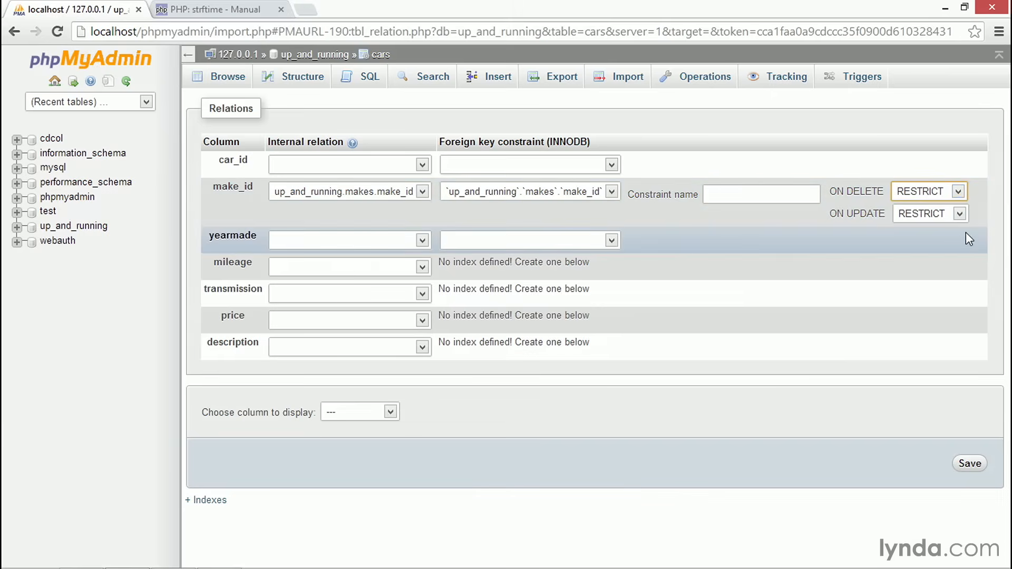
mouse_move(959, 323)
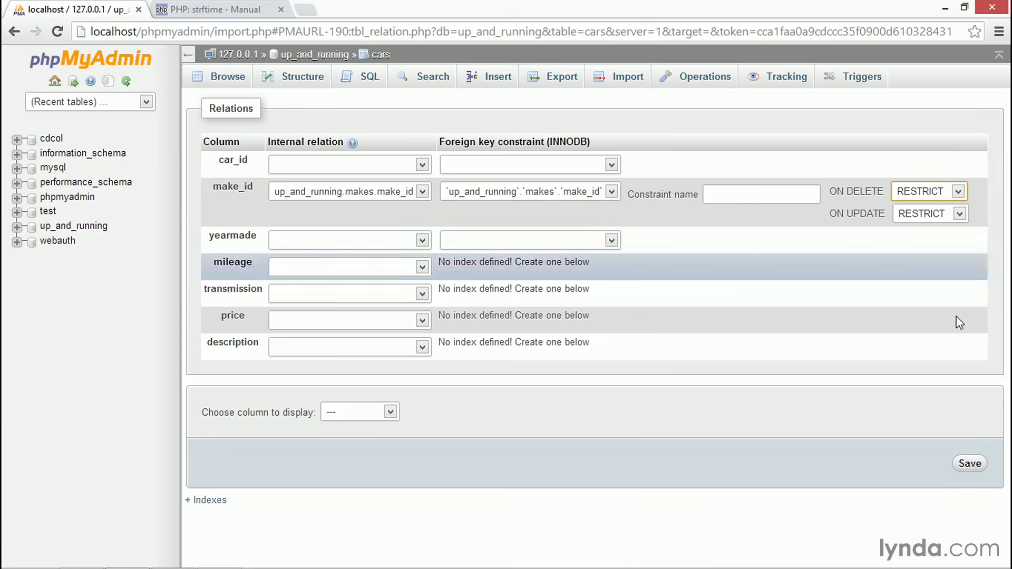
Step: Save the make_id foreign key to makes.make_id as constraint cars_ibfk_1
left_click(972, 463)
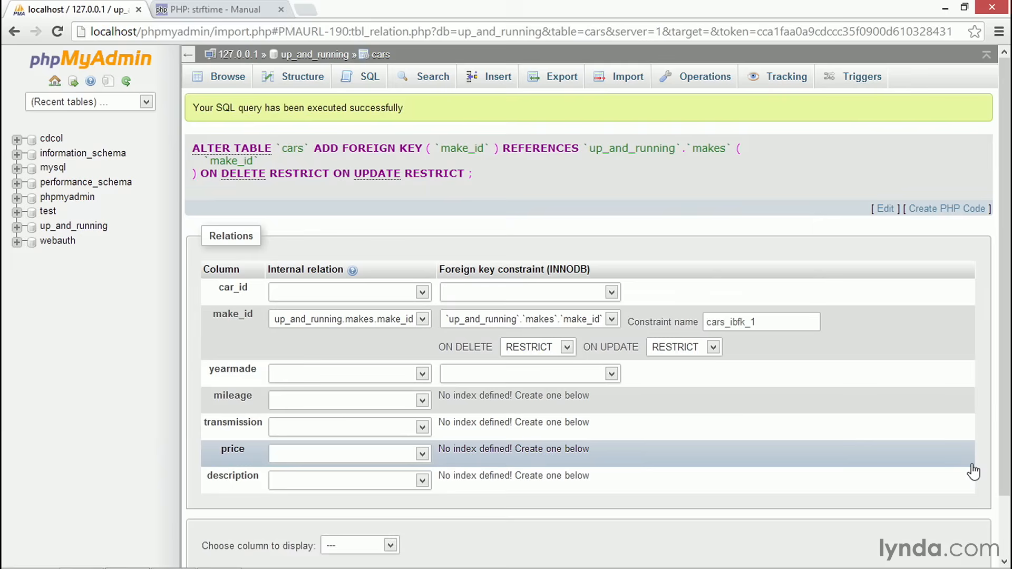
mouse_move(975, 470)
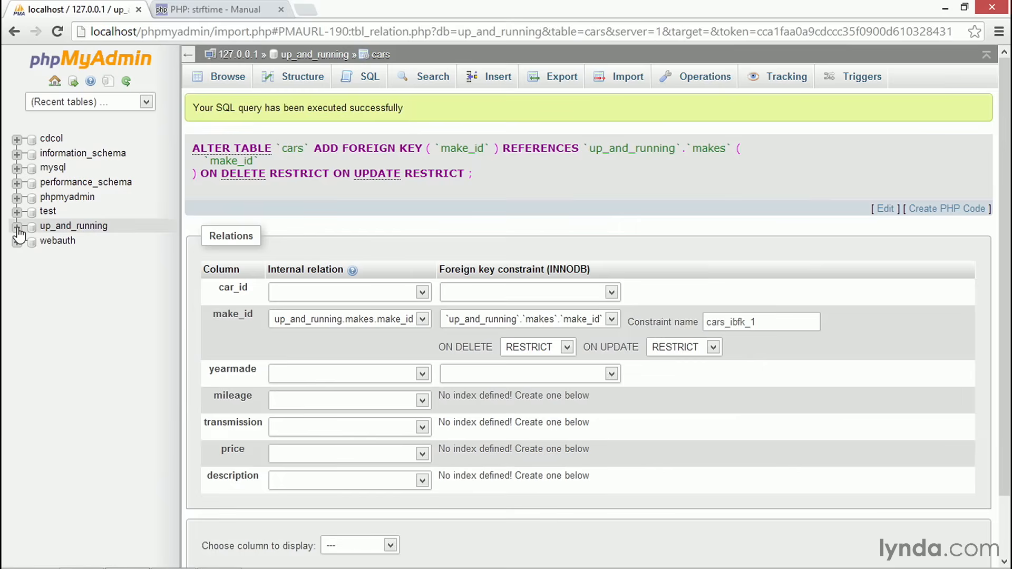
left_click(17, 226)
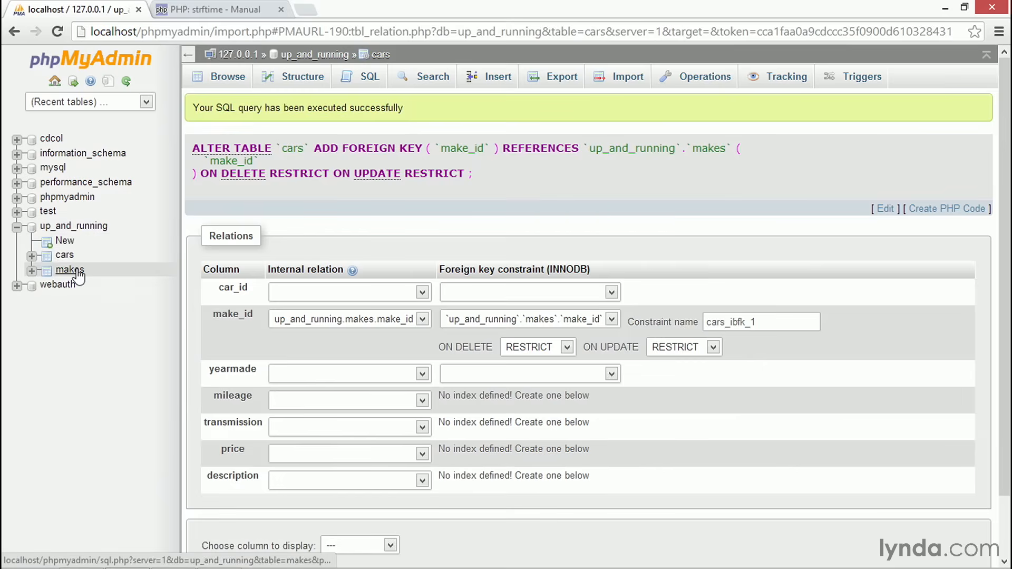
Step: In the makes table's Relation view, choose 'make' as the column to display
left_click(70, 270)
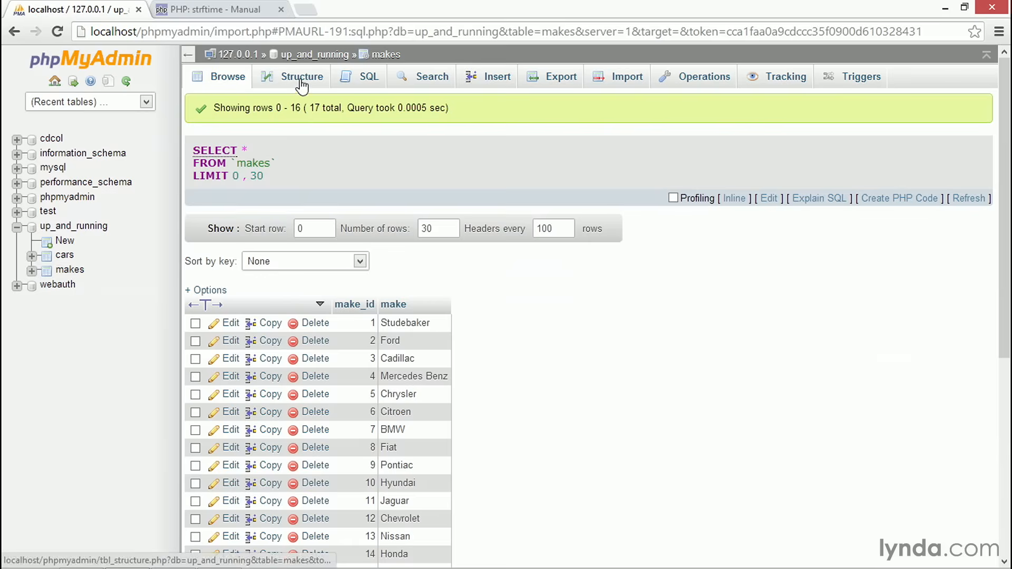
left_click(302, 76)
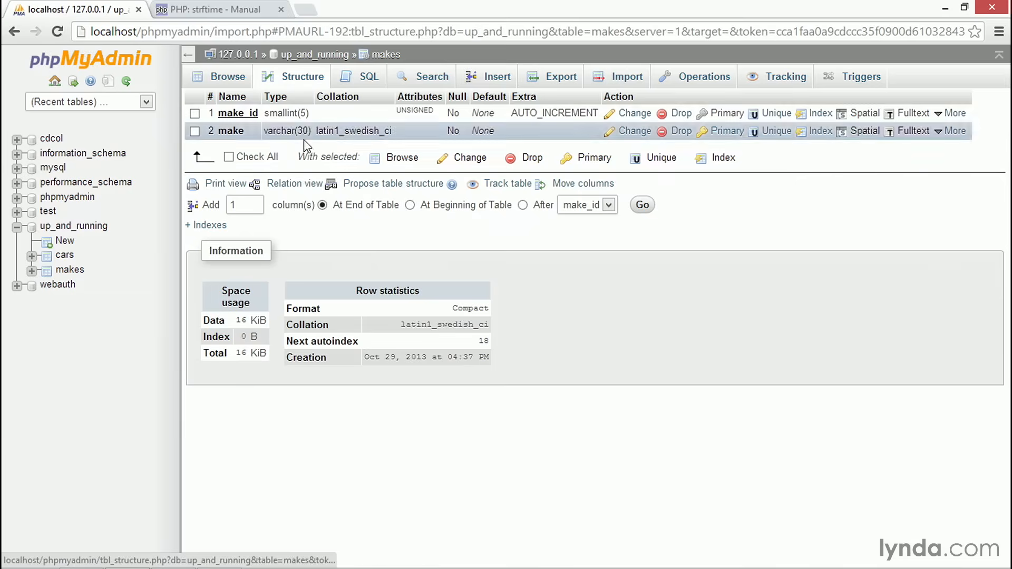
left_click(294, 183)
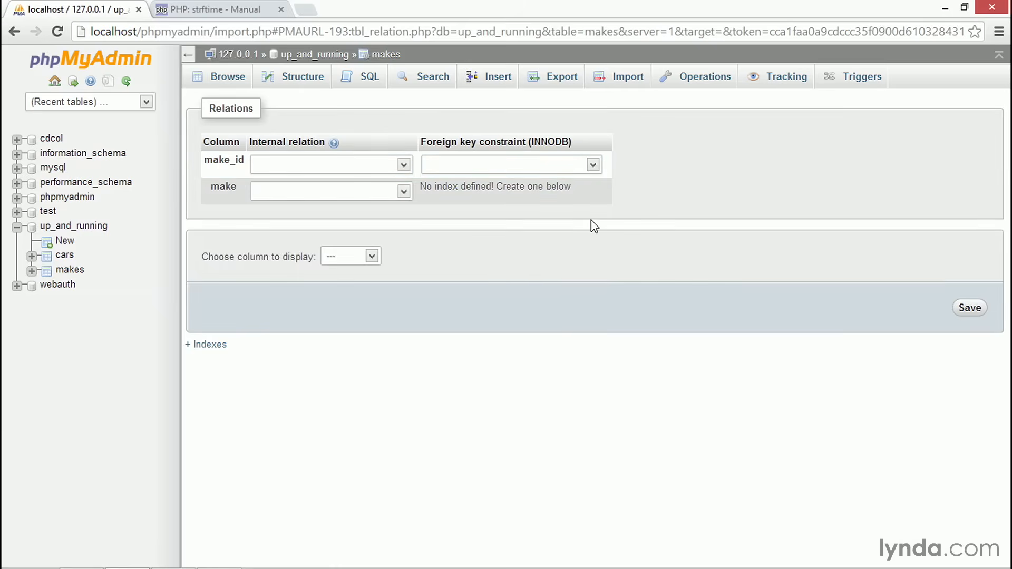
mouse_move(454, 293)
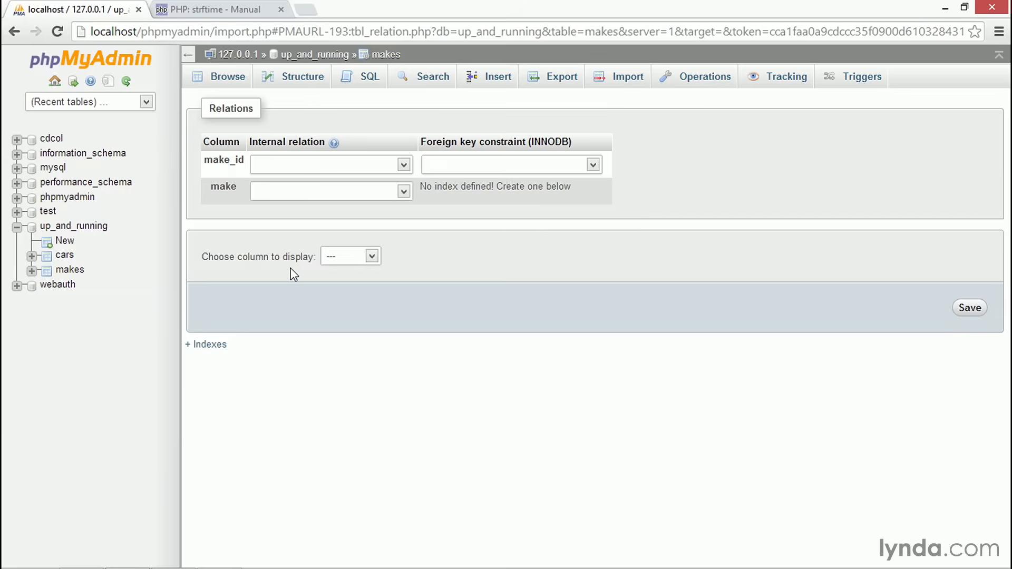
left_click(371, 256)
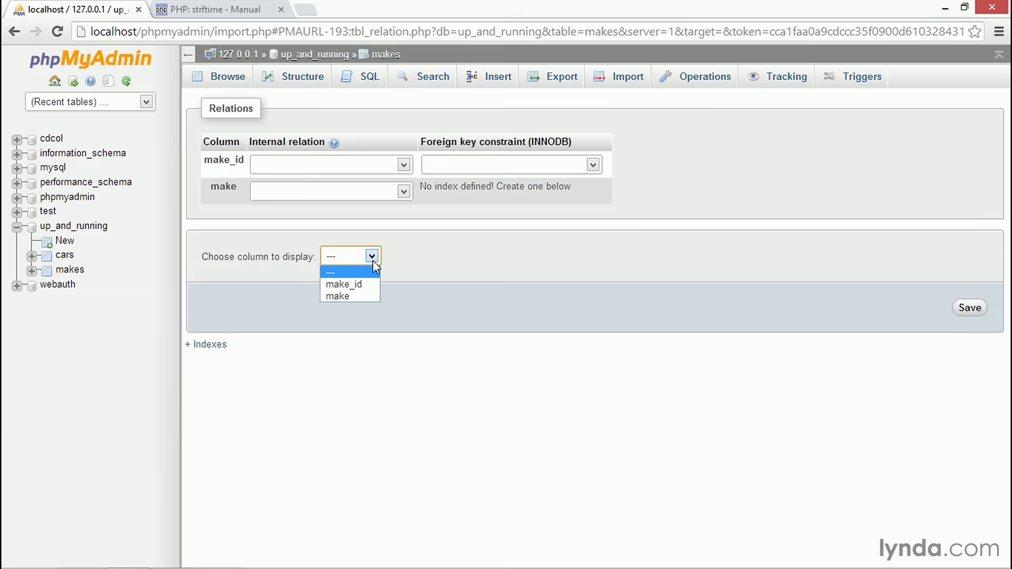
left_click(336, 296)
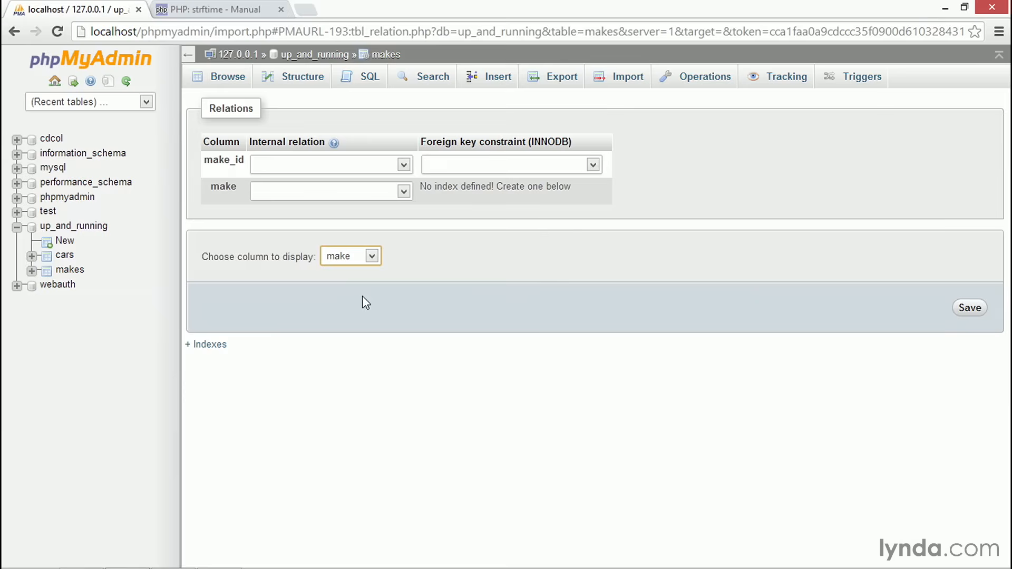
mouse_move(968, 302)
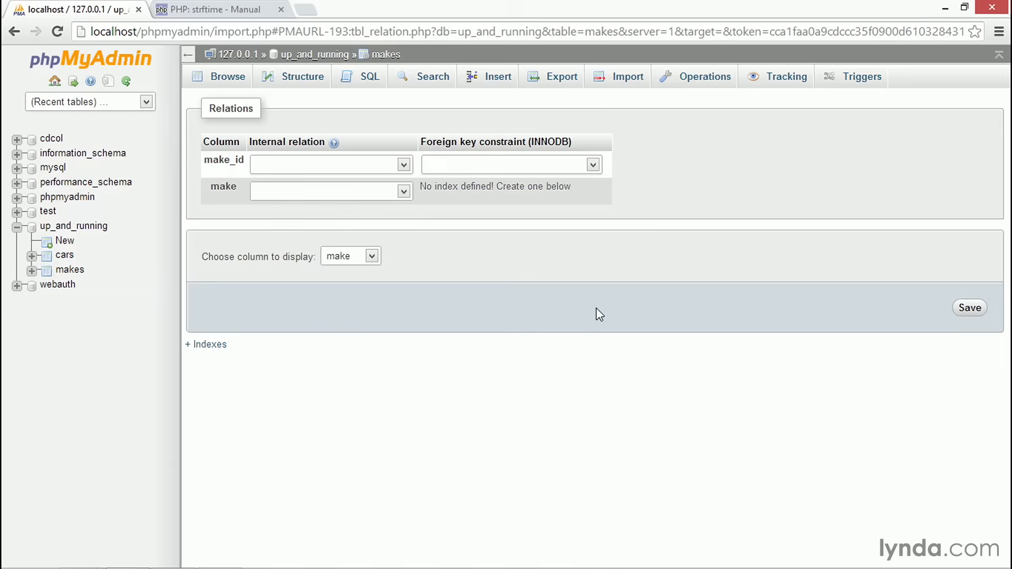
left_click(64, 255)
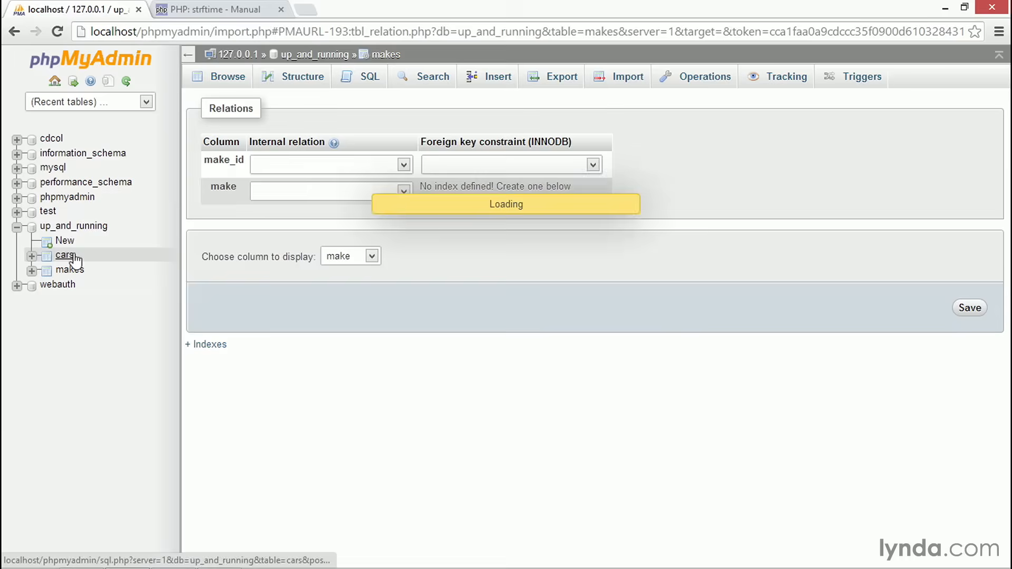
Step: Browse the cars rows, hovering make_id values to see their make names
left_click(64, 255)
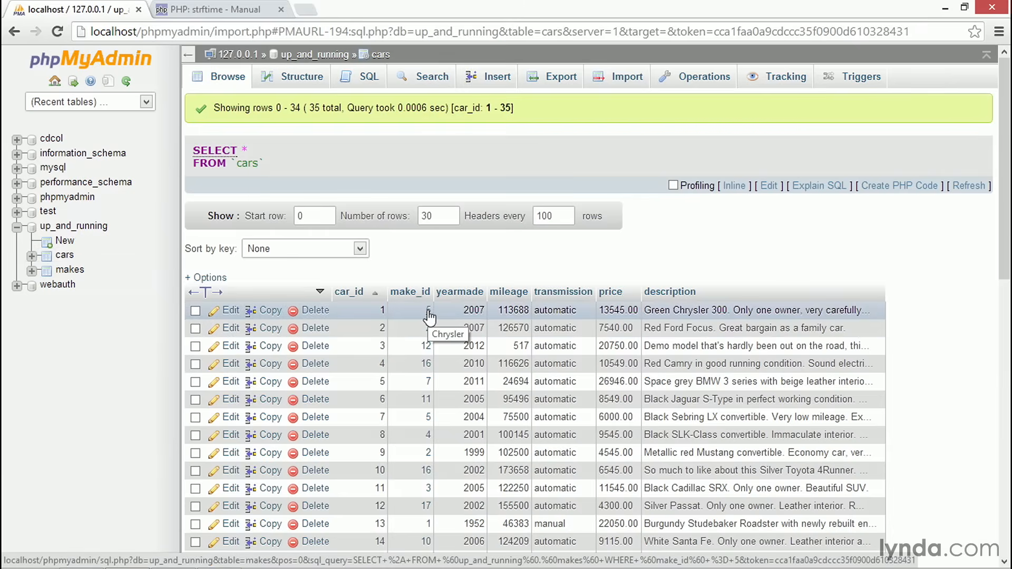
mouse_move(427, 332)
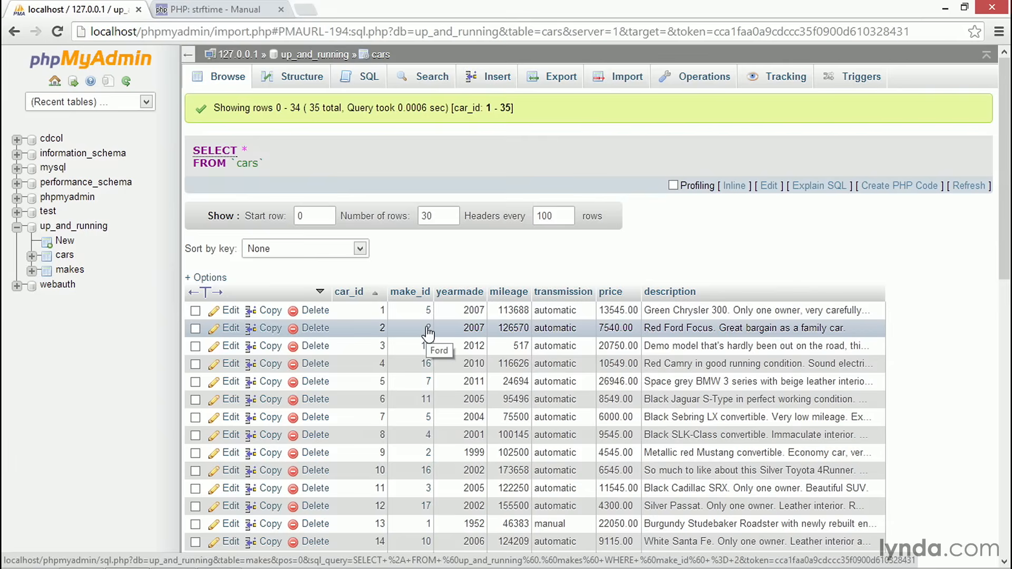
mouse_move(429, 348)
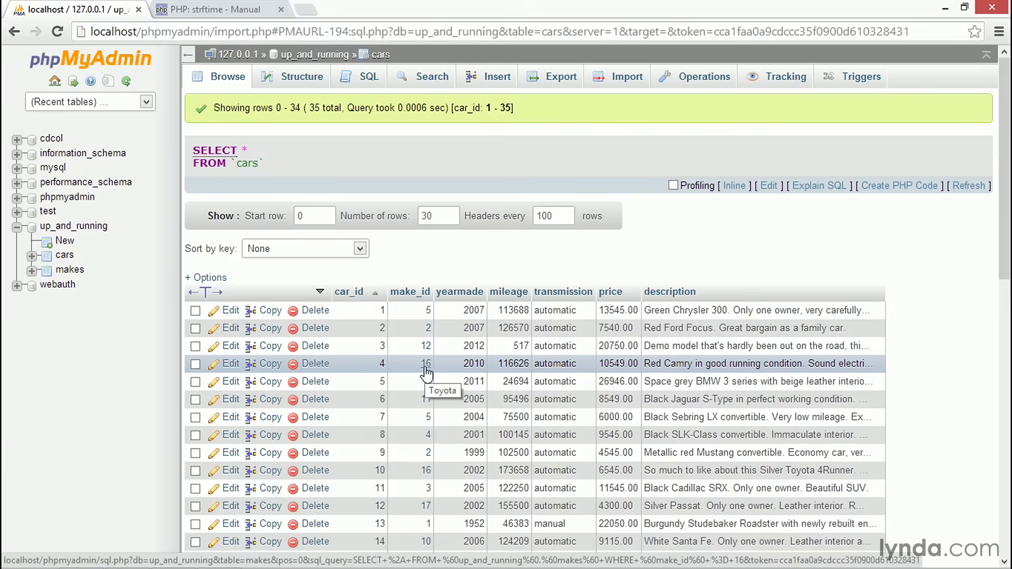
mouse_move(440, 373)
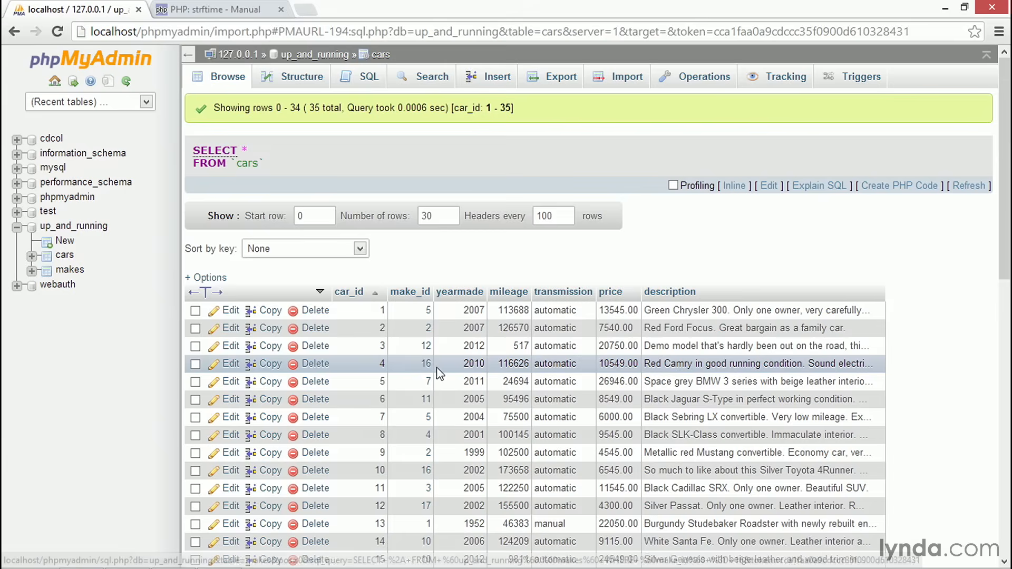
mouse_move(426, 370)
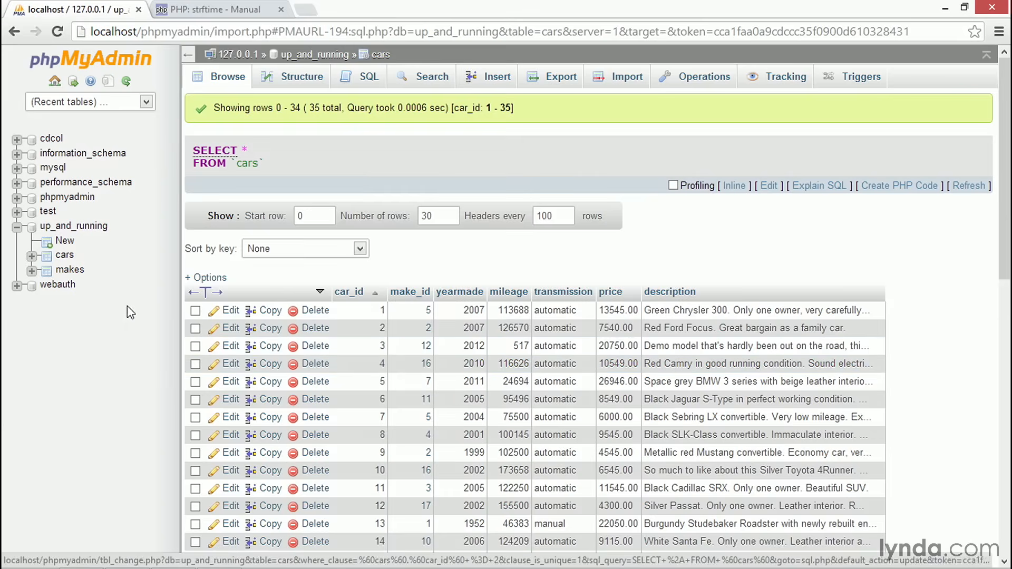
left_click(69, 270)
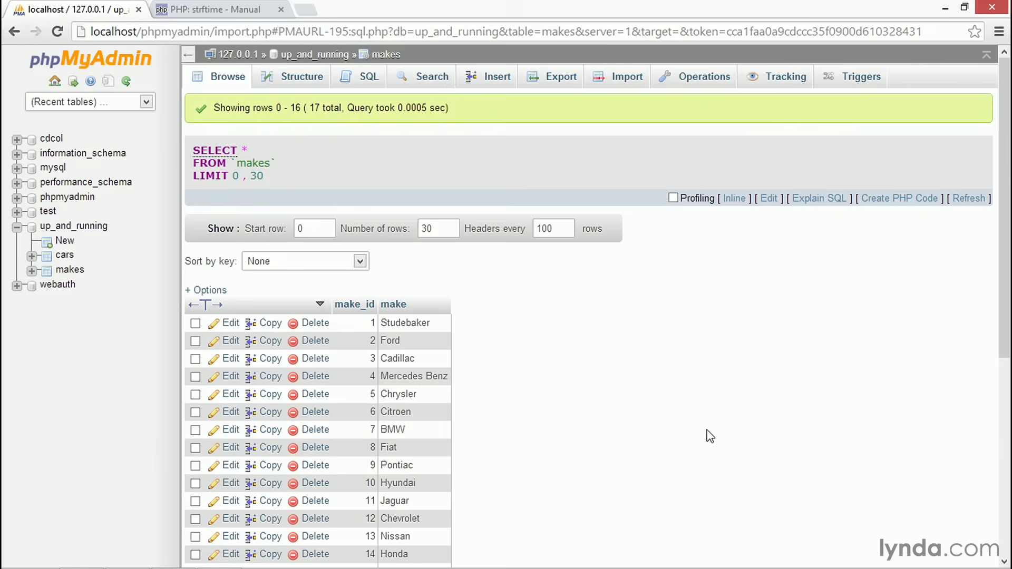
Step: Delete the Toyota row in makes and confirm, triggering the #1451 foreign key error
scroll("down", 3)
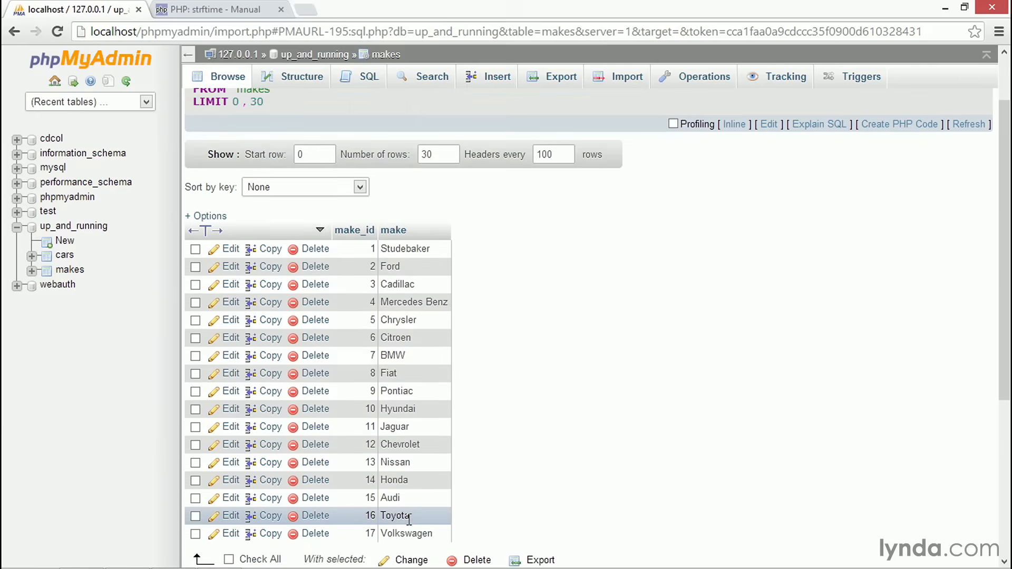
mouse_move(315, 519)
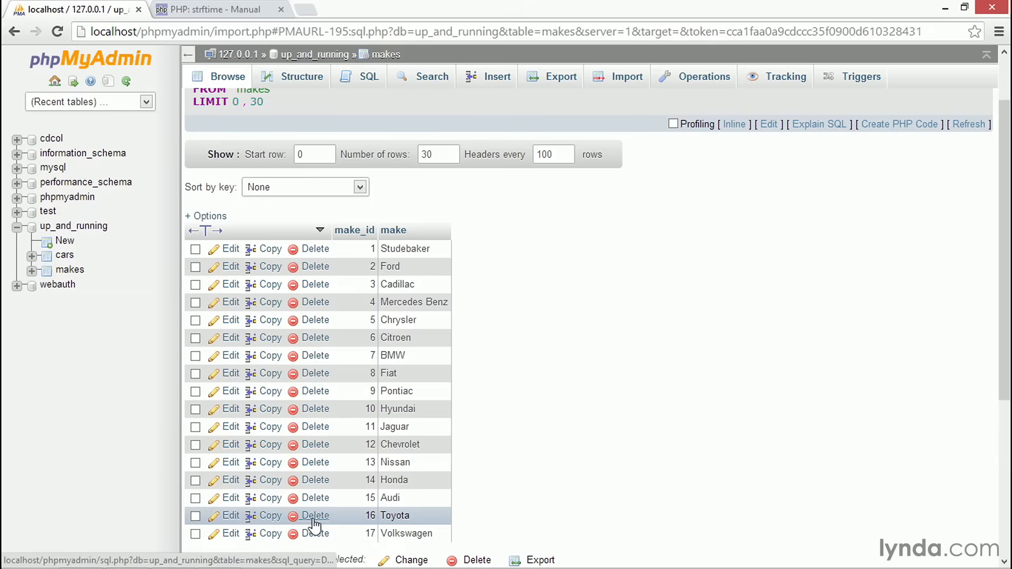
left_click(316, 515)
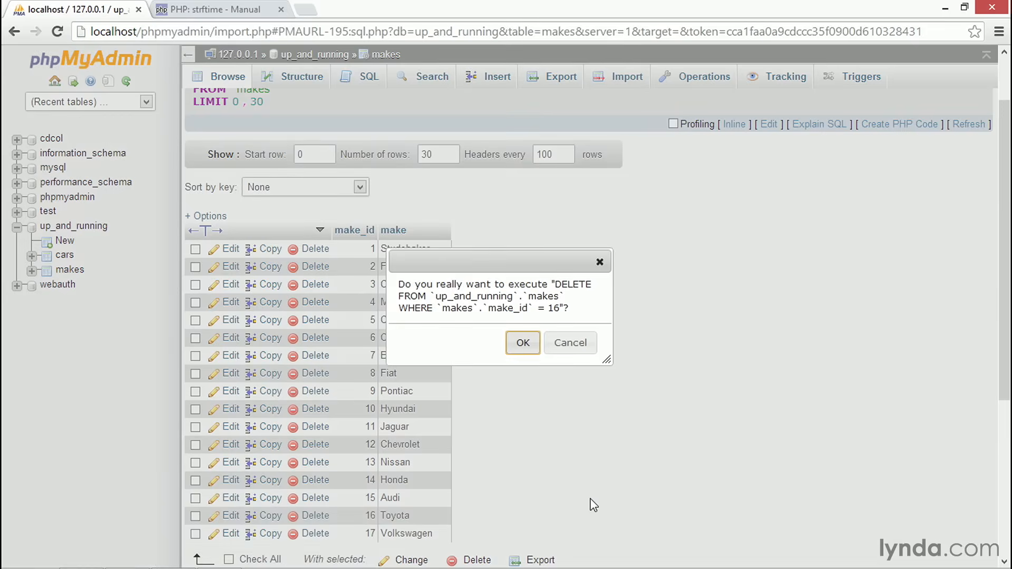
mouse_move(523, 343)
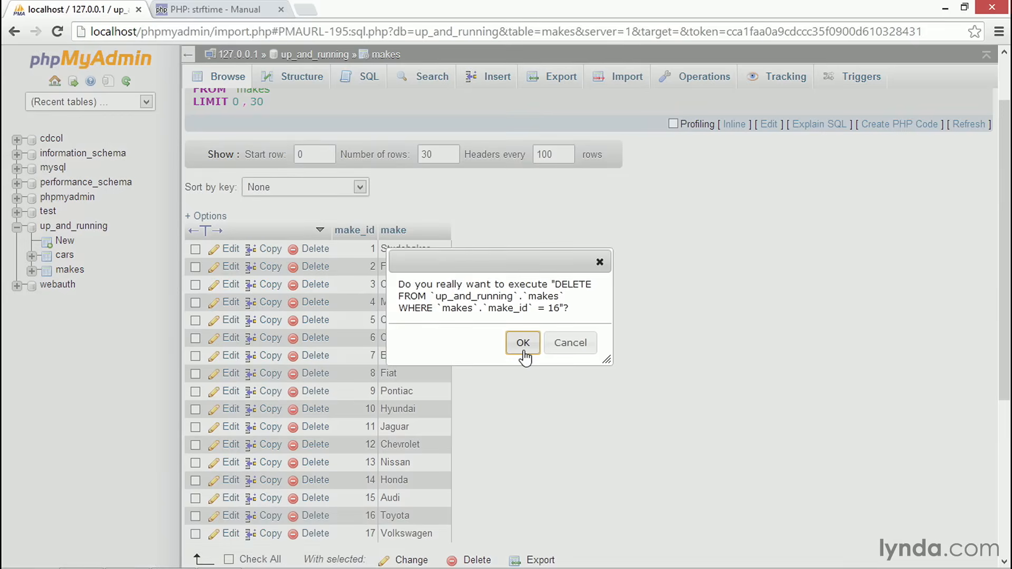
left_click(523, 343)
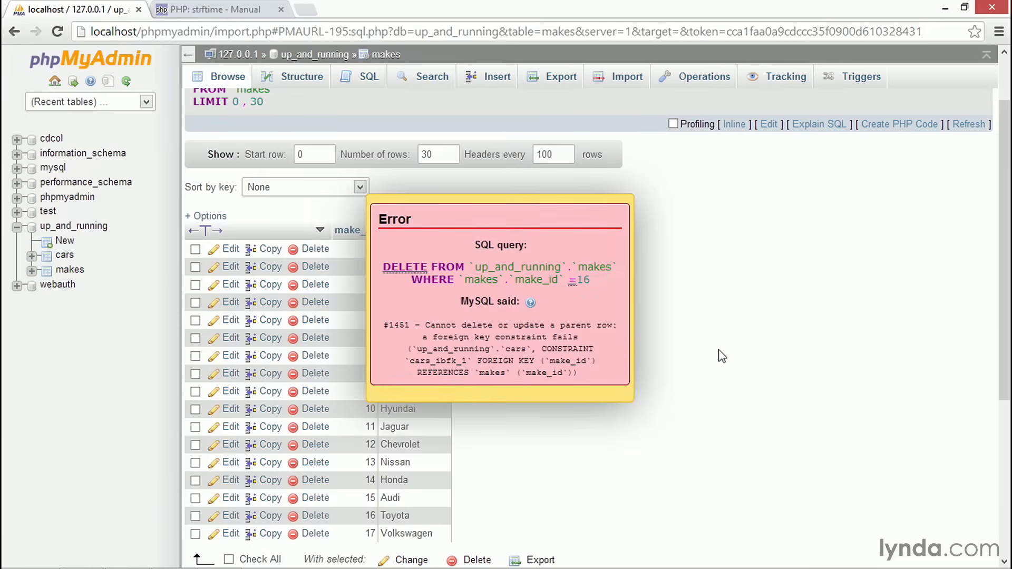
mouse_move(657, 347)
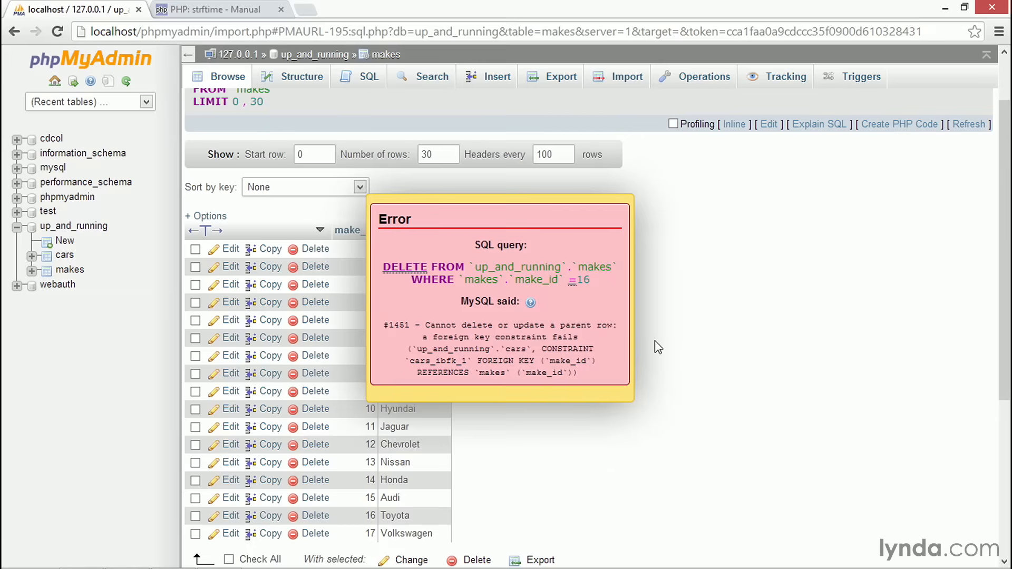
mouse_move(670, 415)
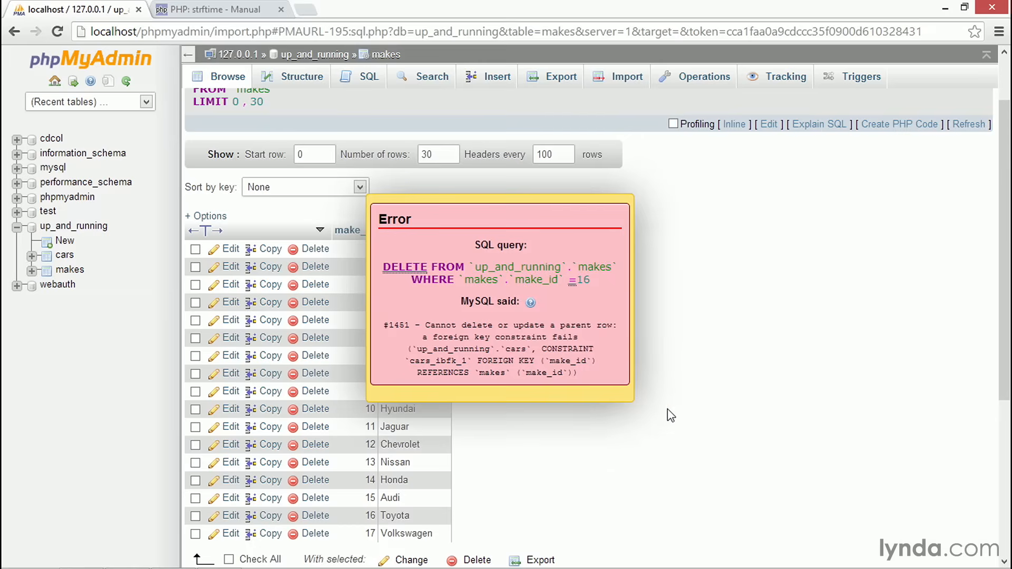
mouse_move(616, 403)
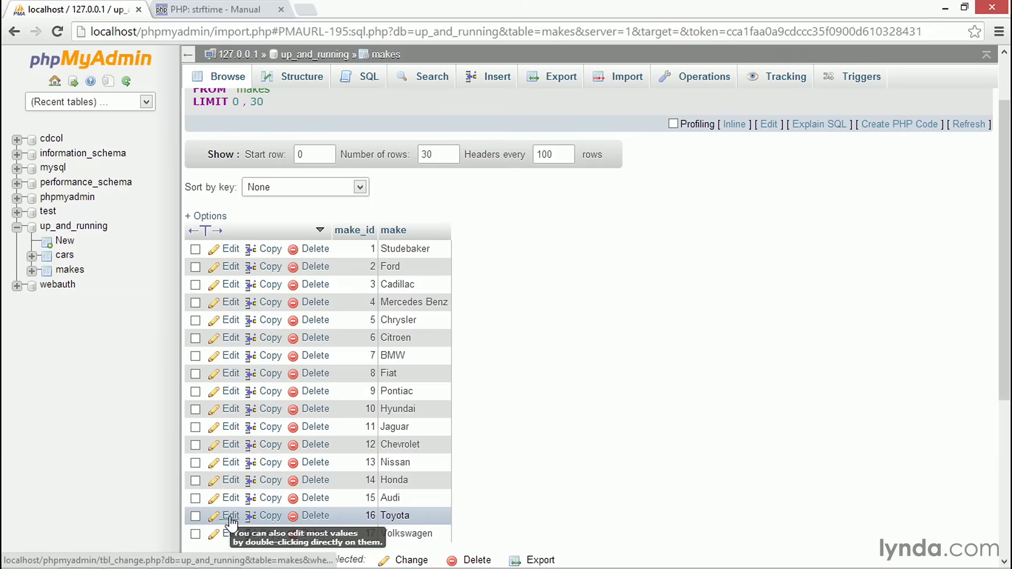
left_click(230, 515)
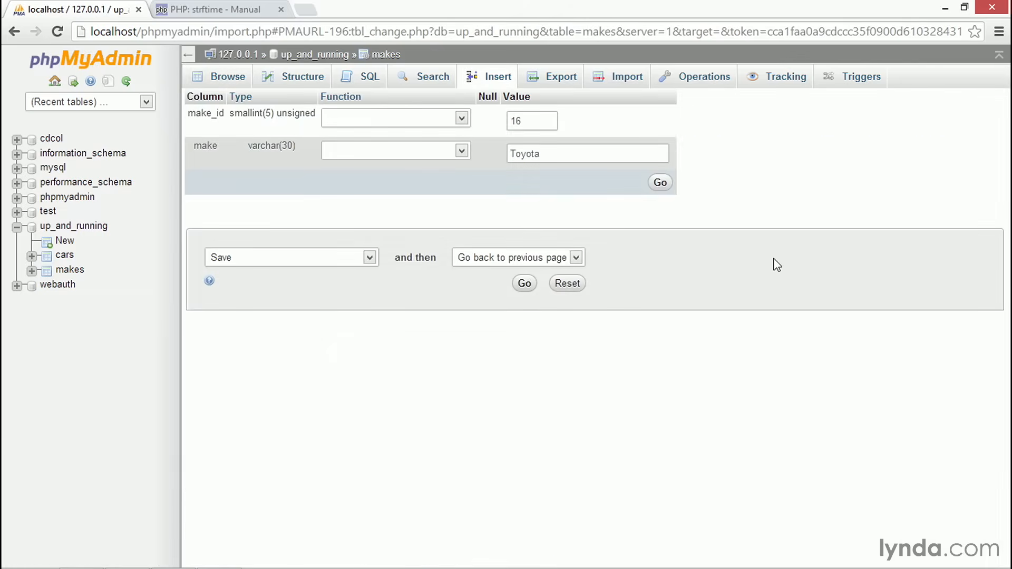
left_click(531, 121)
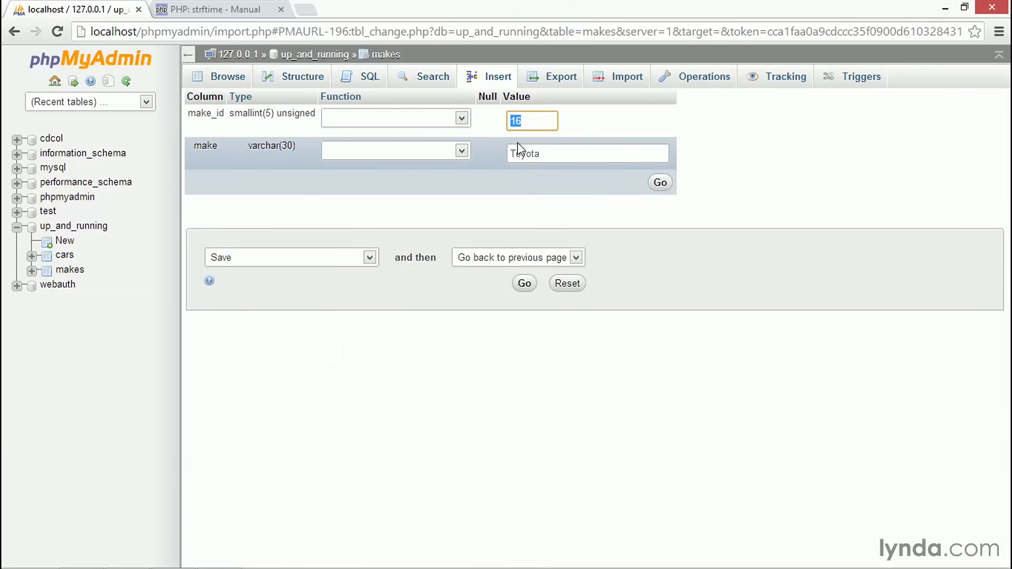
type("31")
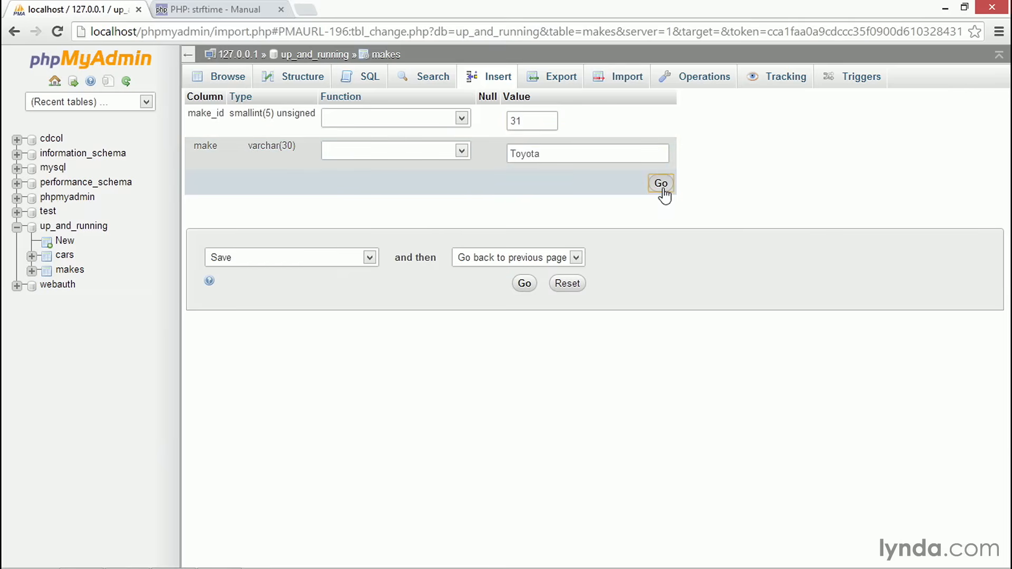
left_click(660, 183)
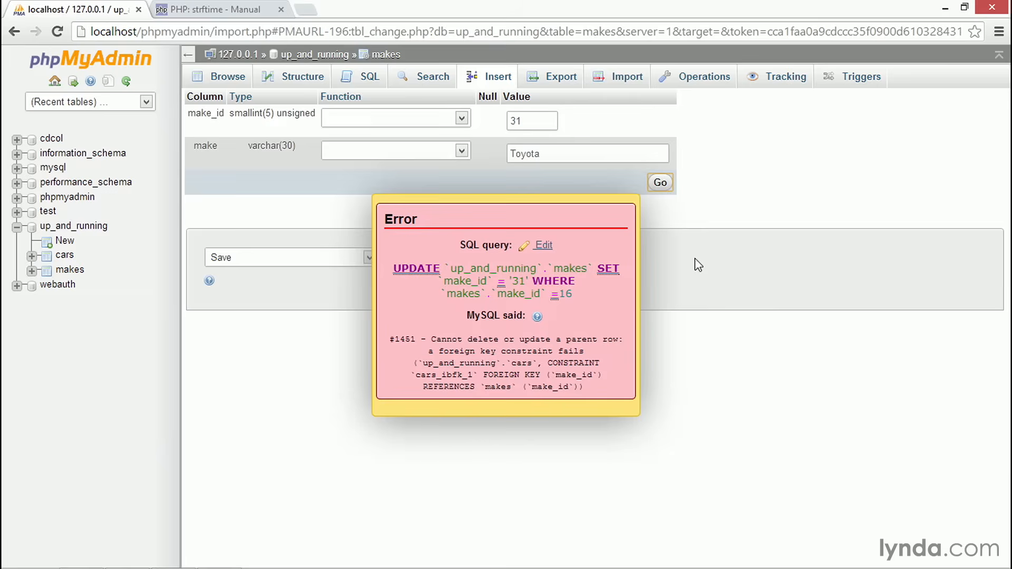
mouse_move(624, 414)
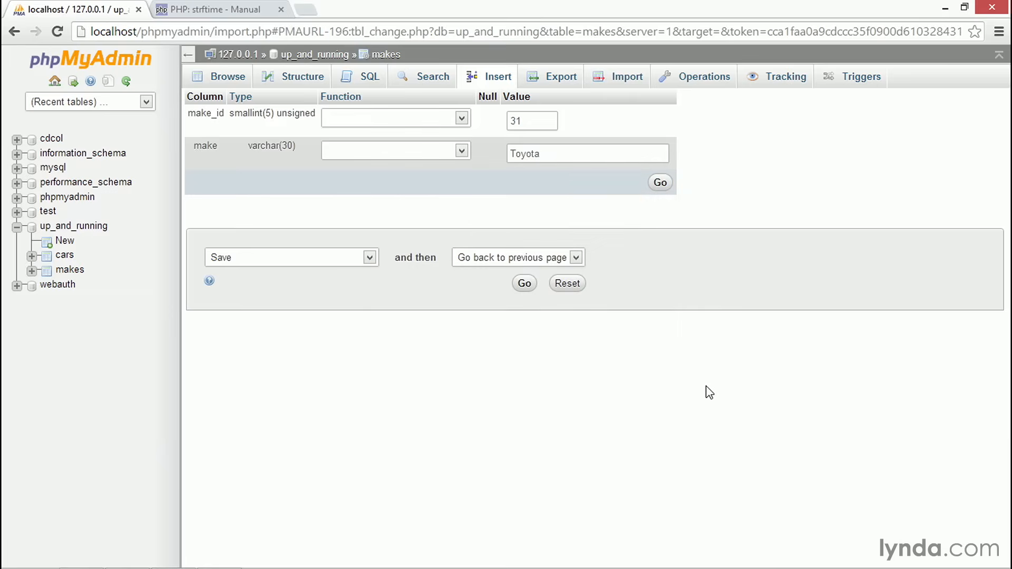
mouse_move(148, 143)
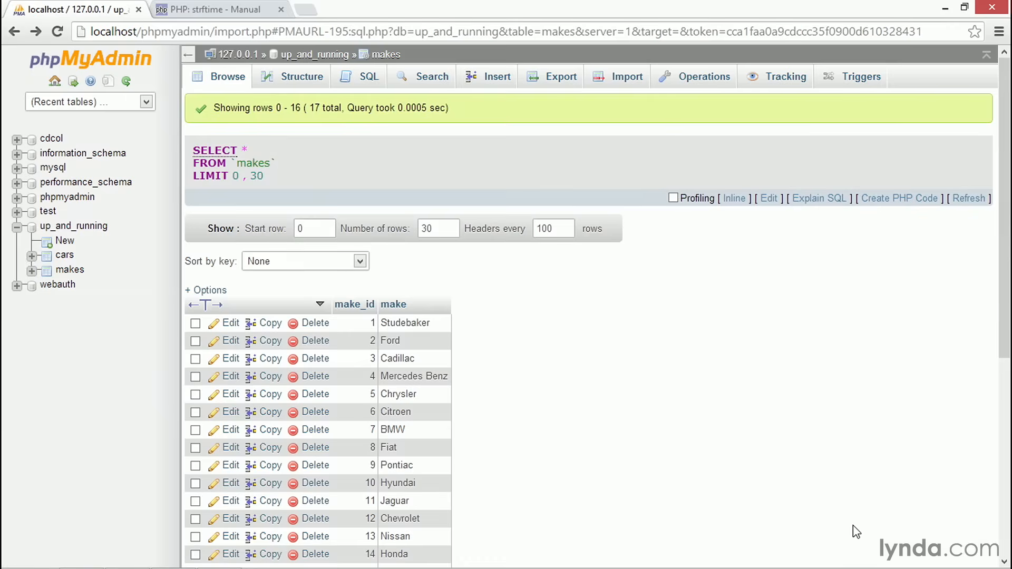
scroll("down", 3)
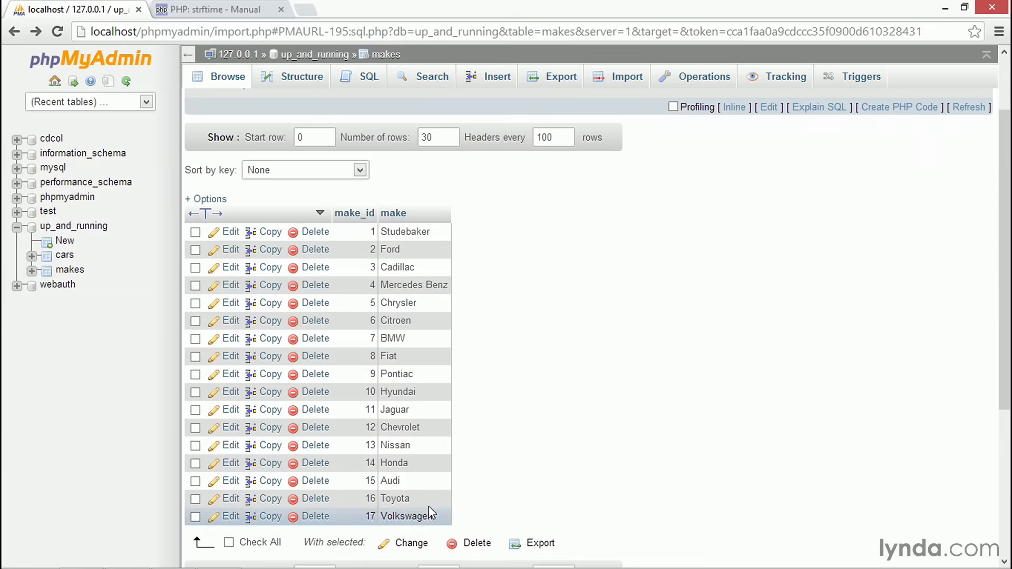
mouse_move(406, 500)
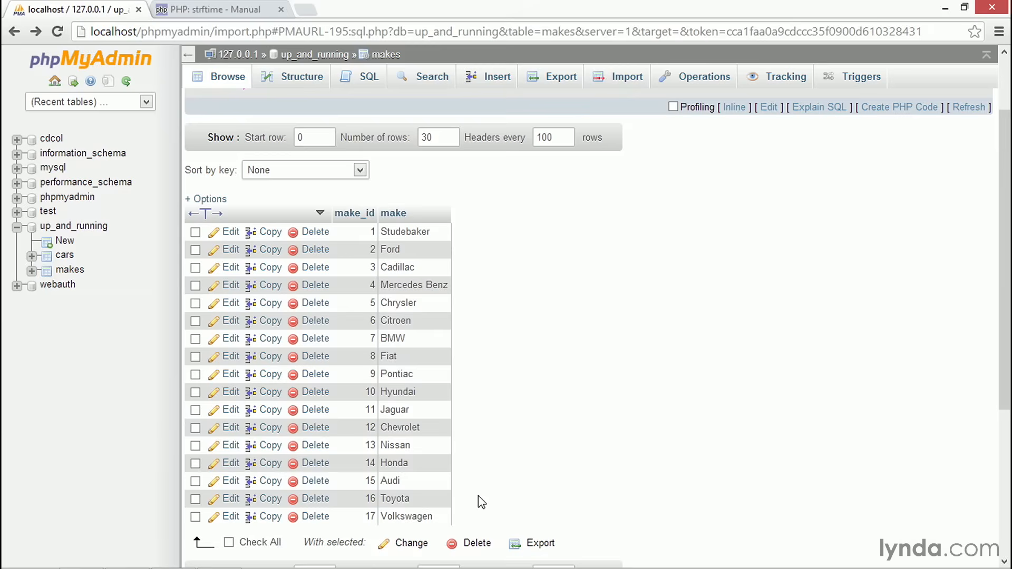
mouse_move(499, 486)
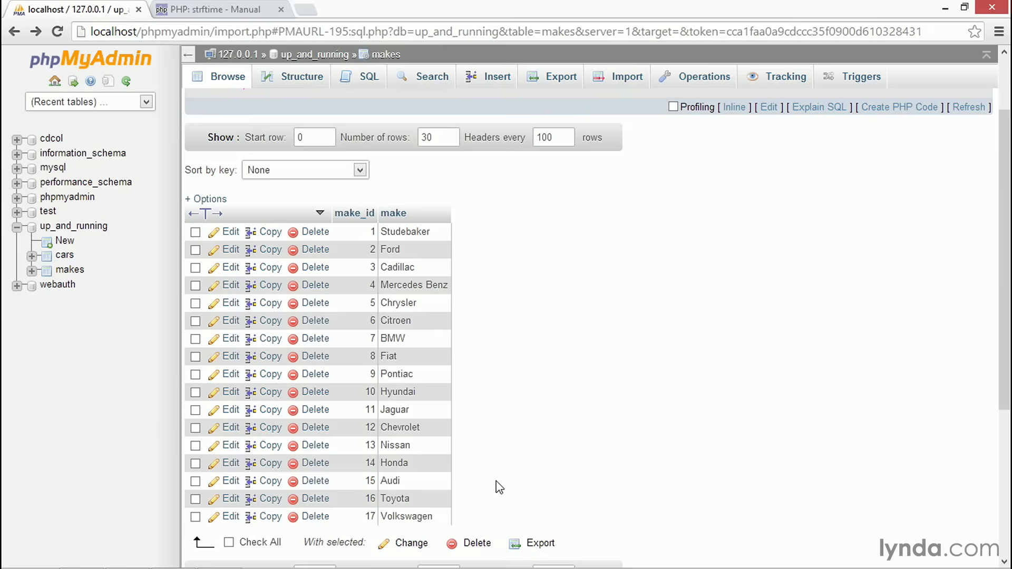